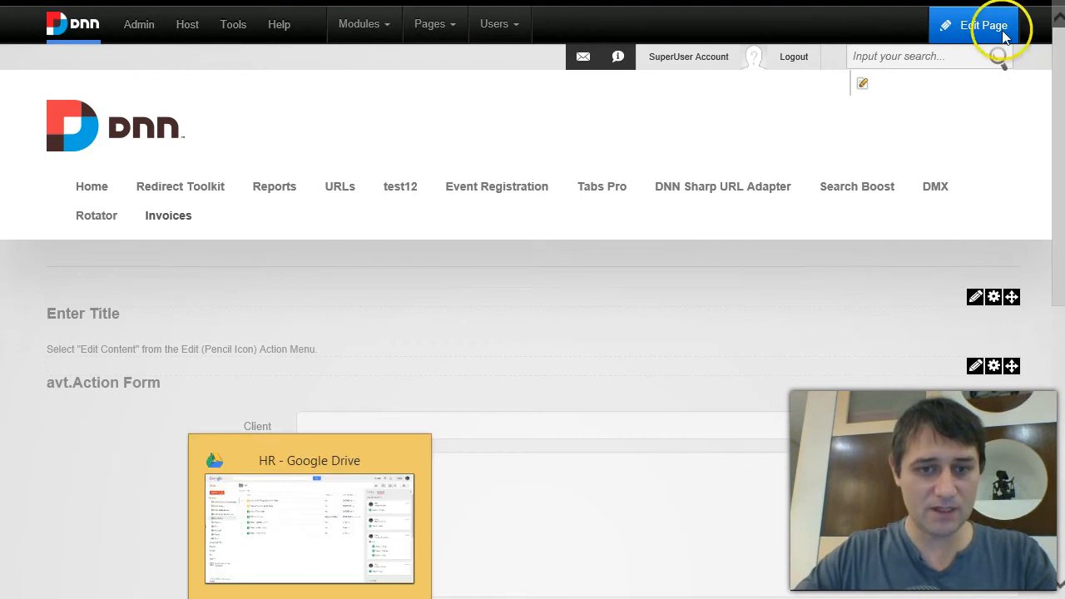
Focus the Client field on the live form and bring up the Action Form module's manage options.
scroll("down", 3)
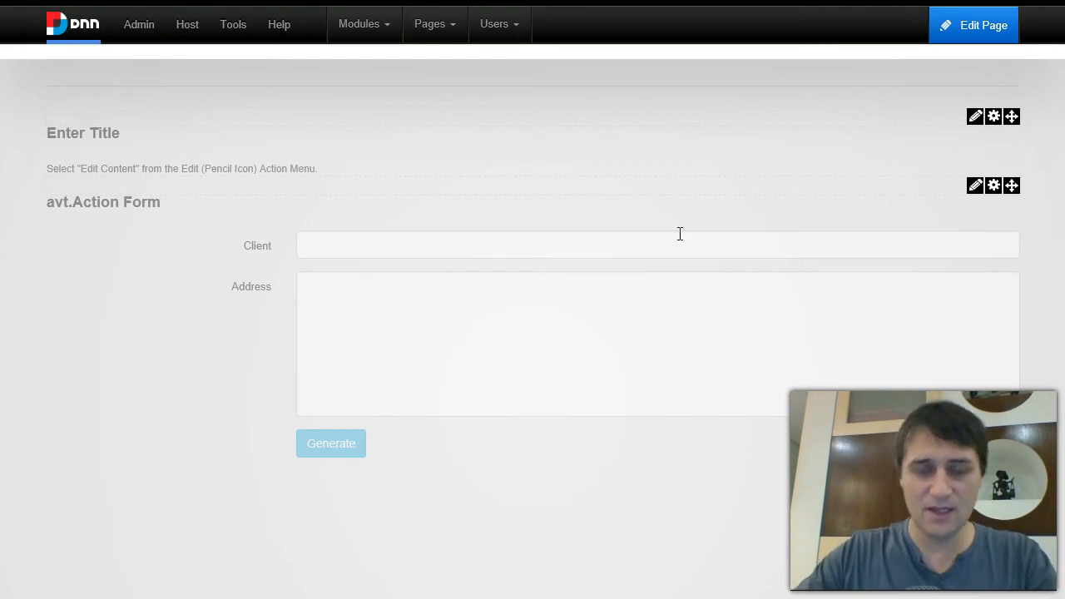
left_click(673, 243)
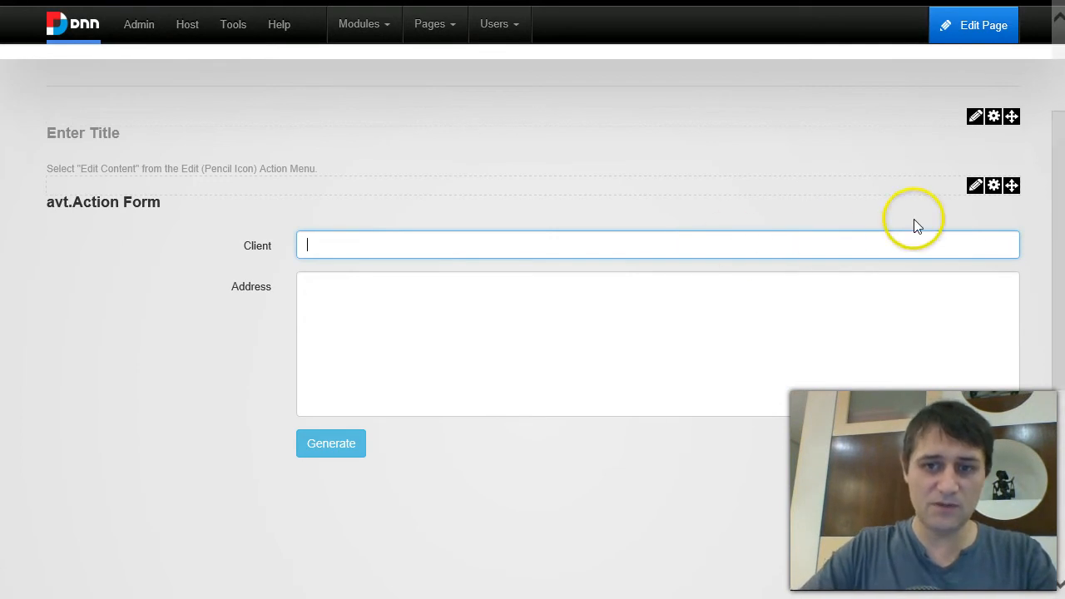
left_click(991, 185)
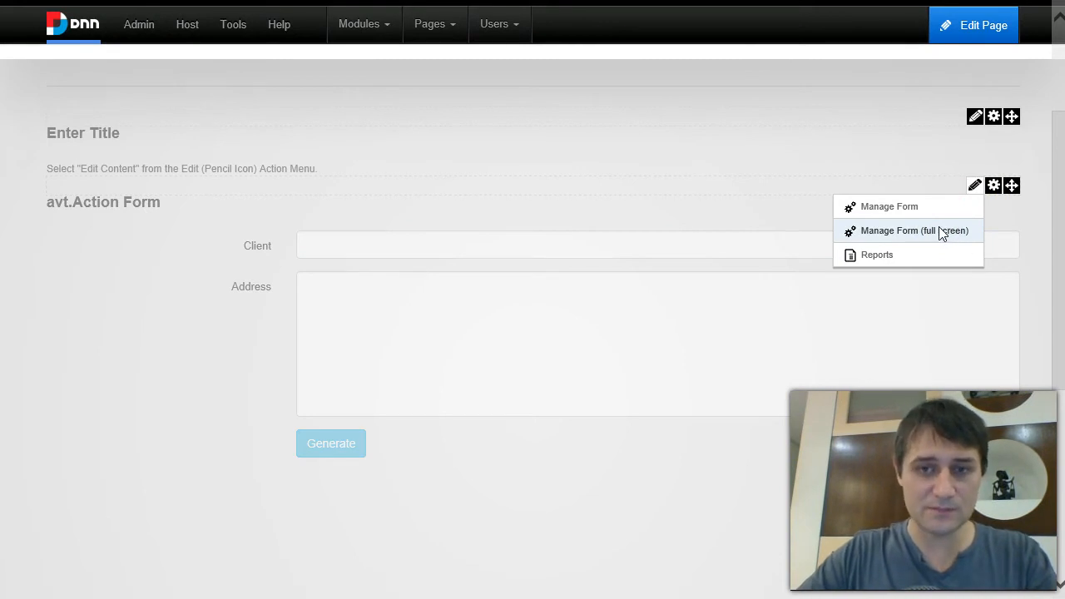
Enter the full-screen form manager and reveal the Generate button's On Click Handler actions.
left_click(913, 230)
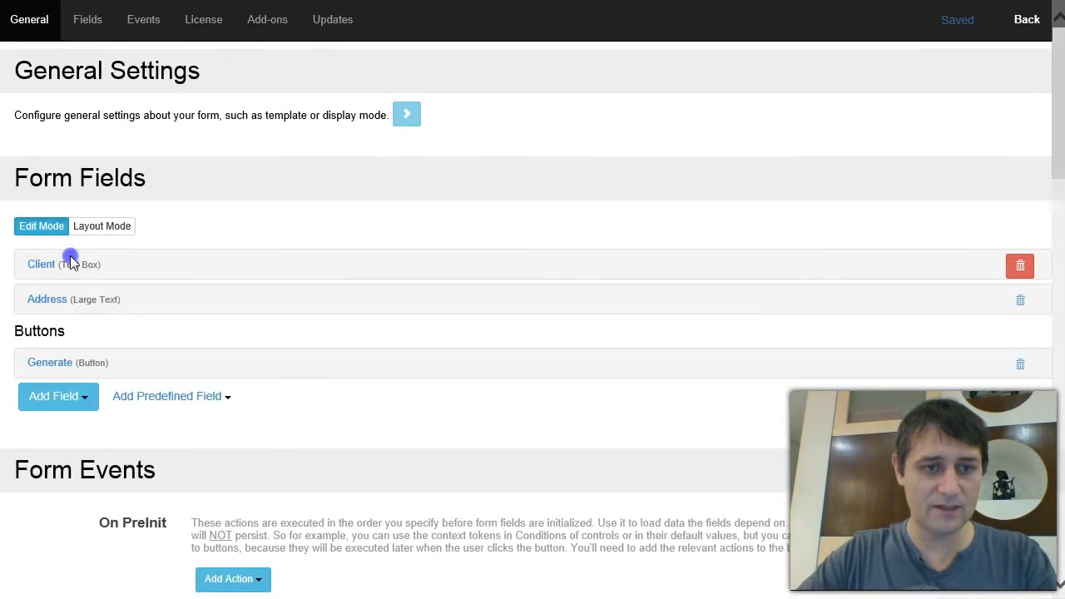
left_click(40, 263)
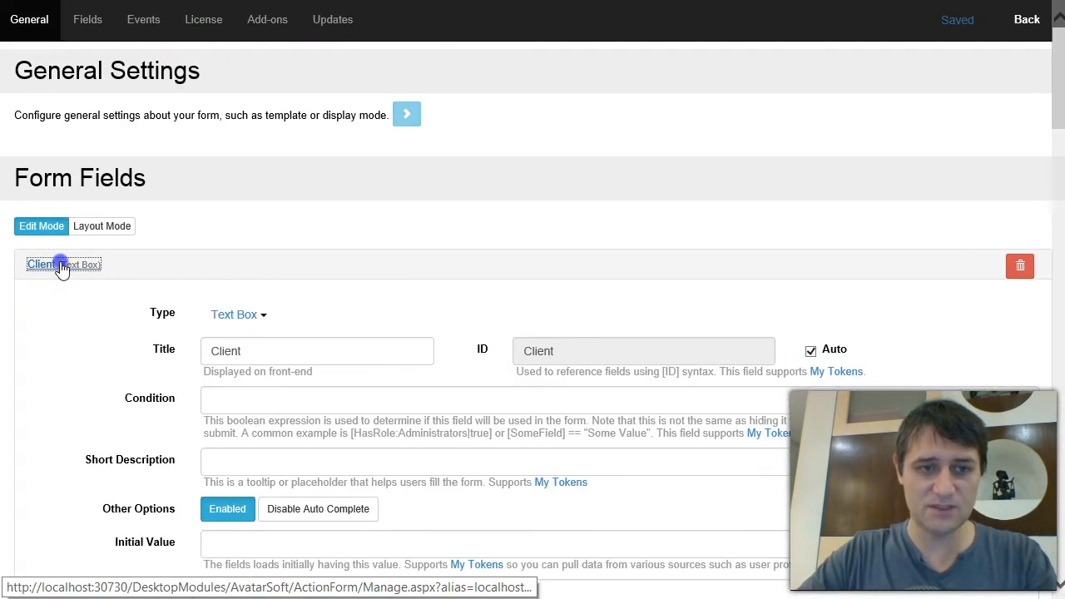
left_click(46, 300)
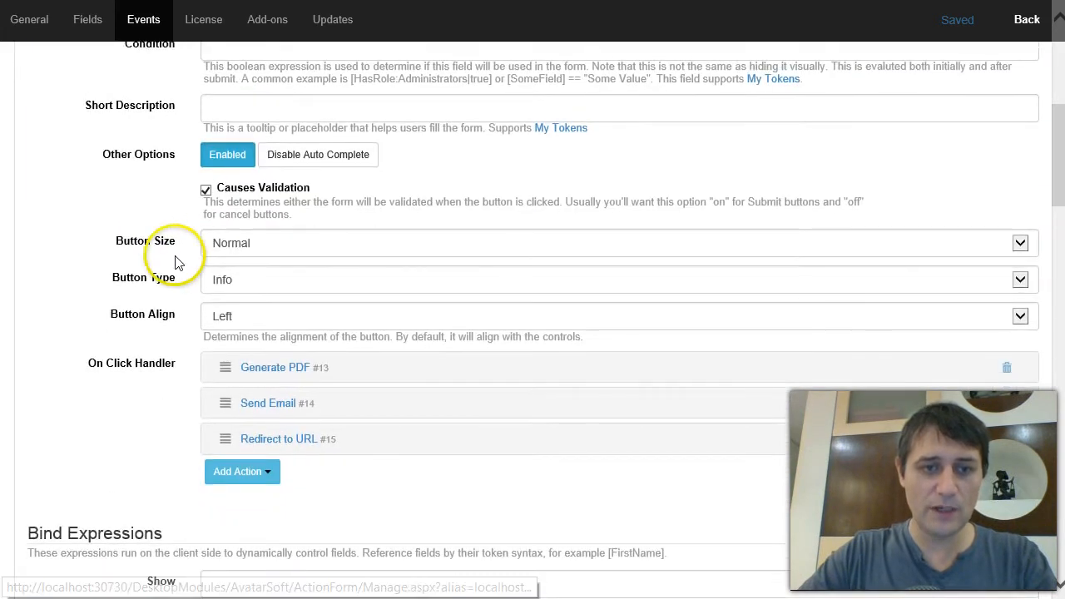
scroll("down", 3)
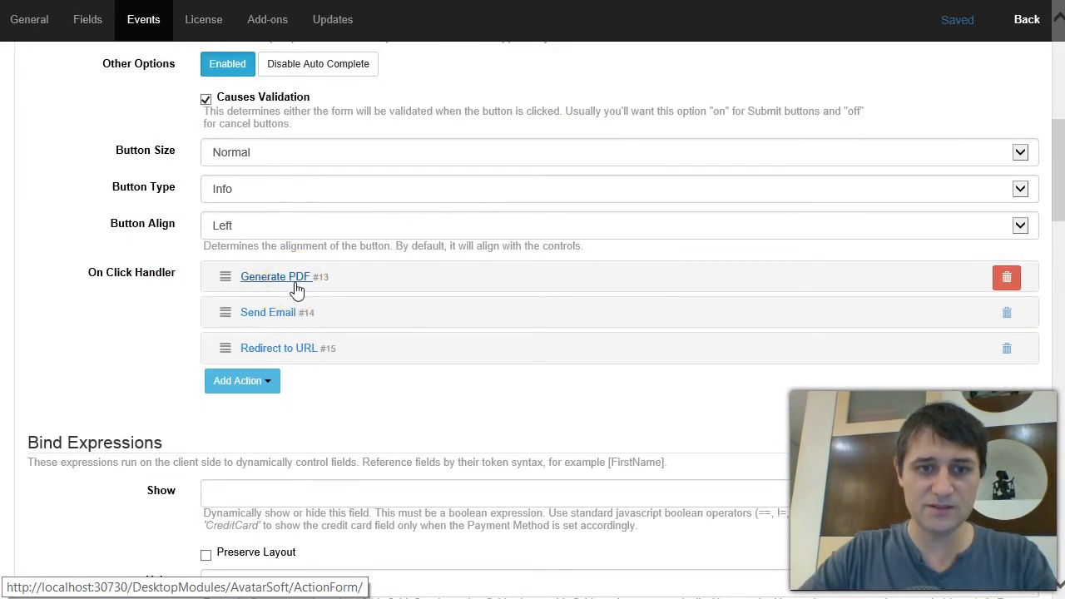
Expand Generate PDF #13 and inspect its Invoice heading, DNN Sharp logo and [Client] token block.
left_click(274, 276)
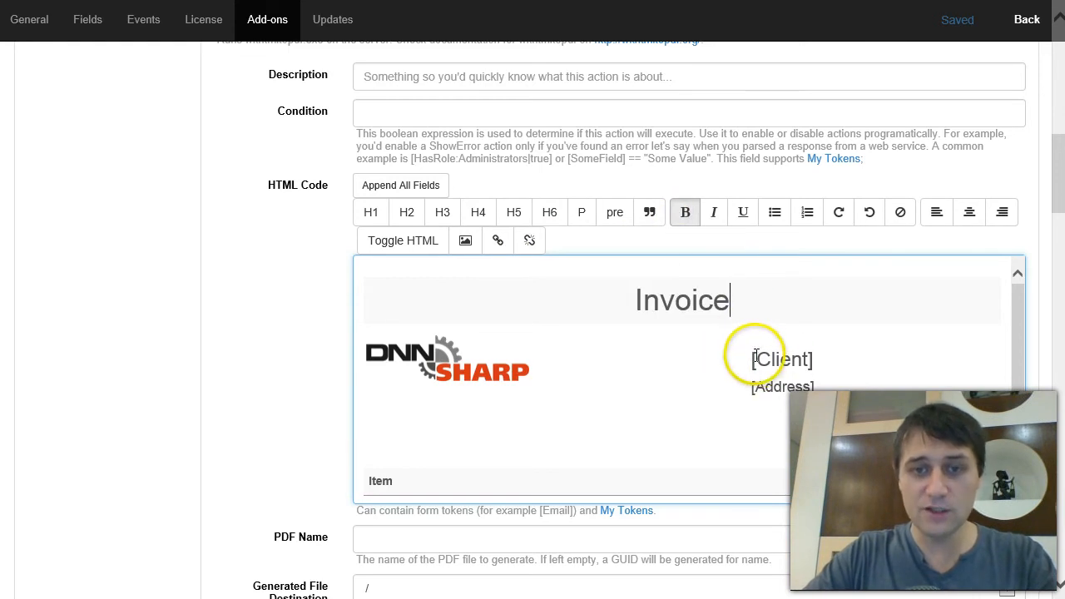
left_click(780, 359)
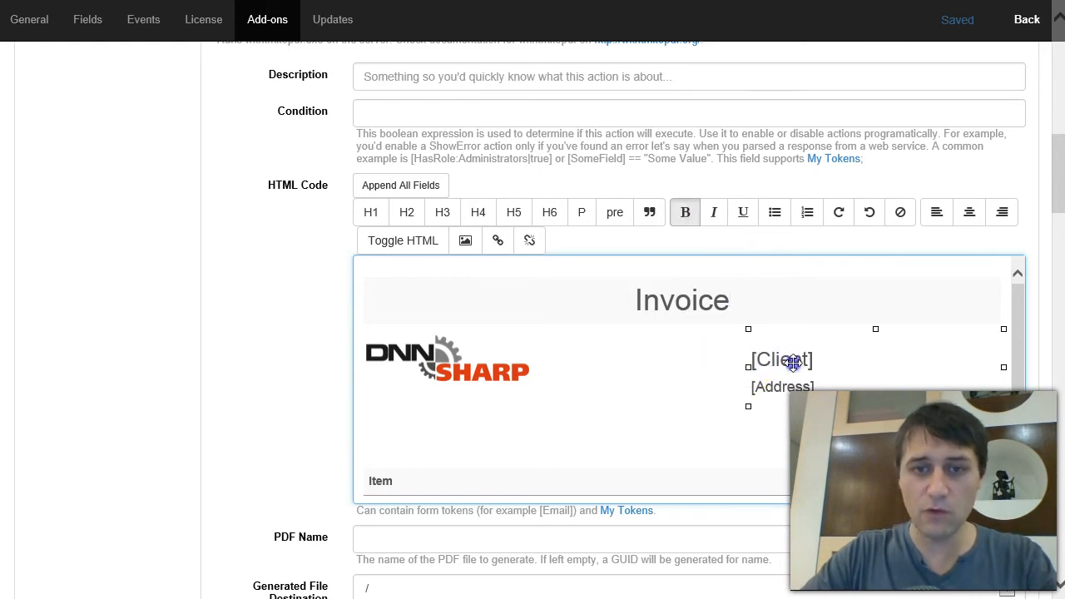
double_click(682, 300)
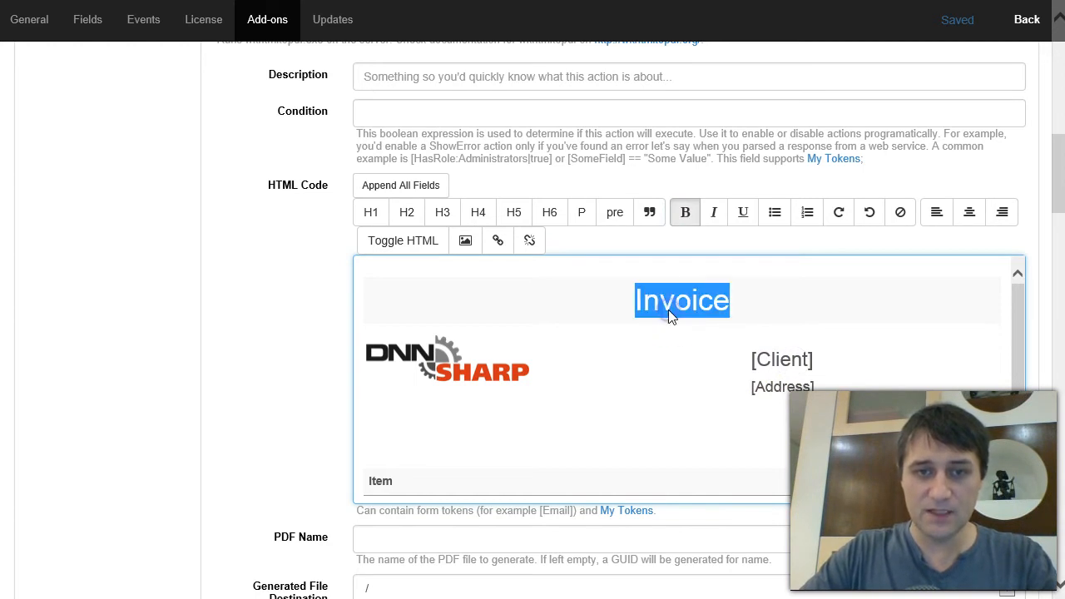
left_click(659, 303)
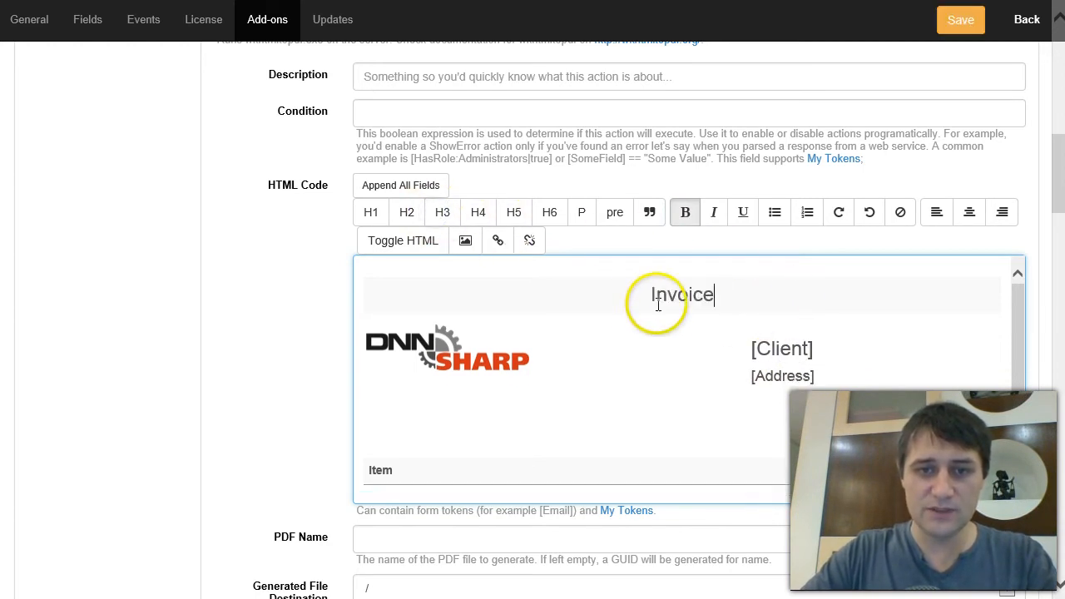
left_click(446, 350)
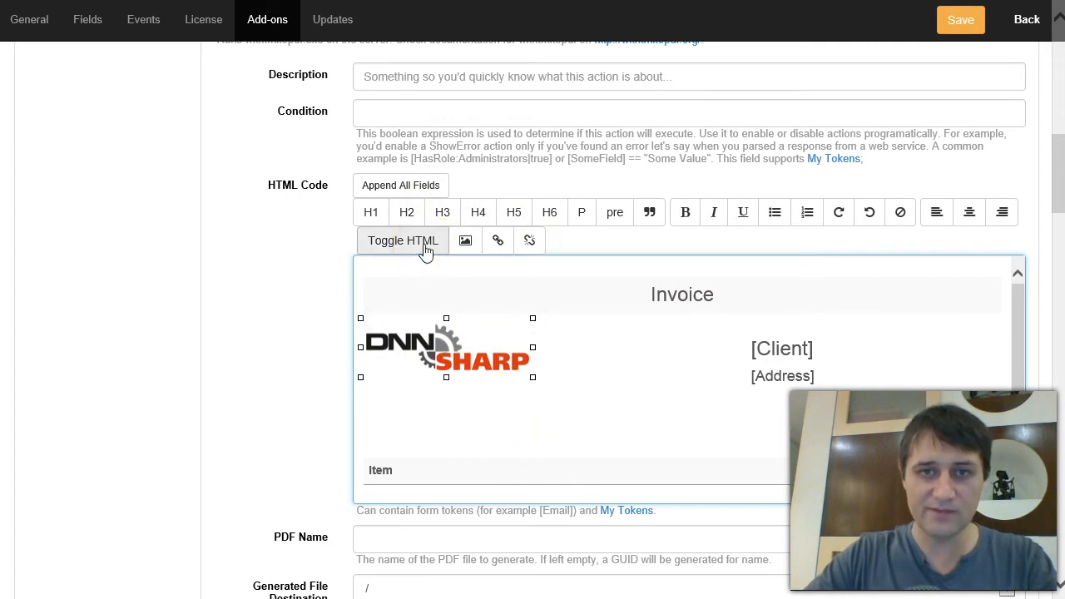
View the invoice template's raw HTML source via Toggle HTML, then return to the visual preview.
left_click(422, 243)
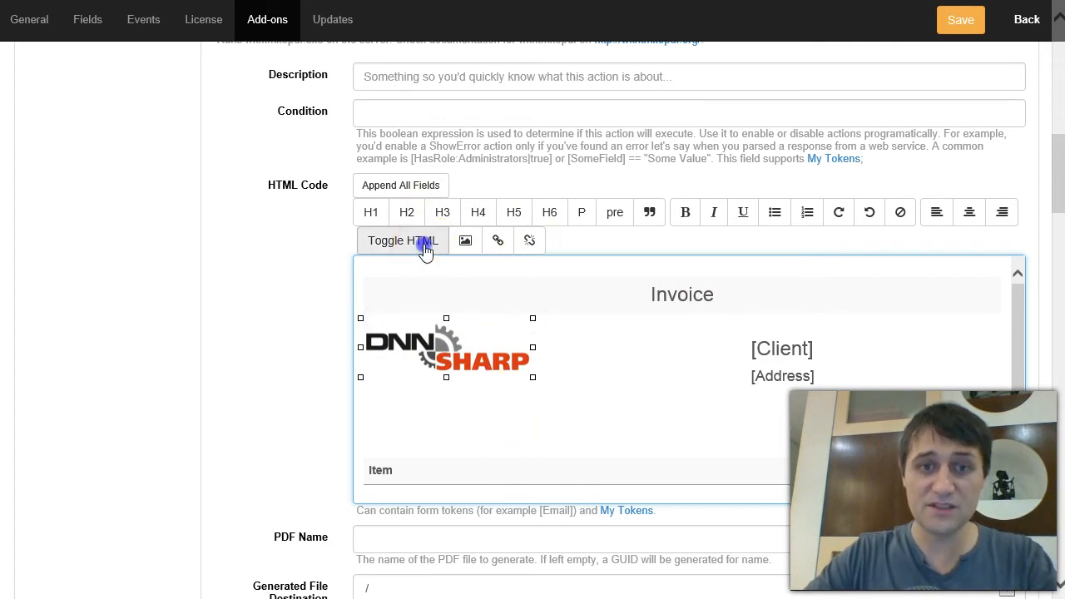
left_click(402, 240)
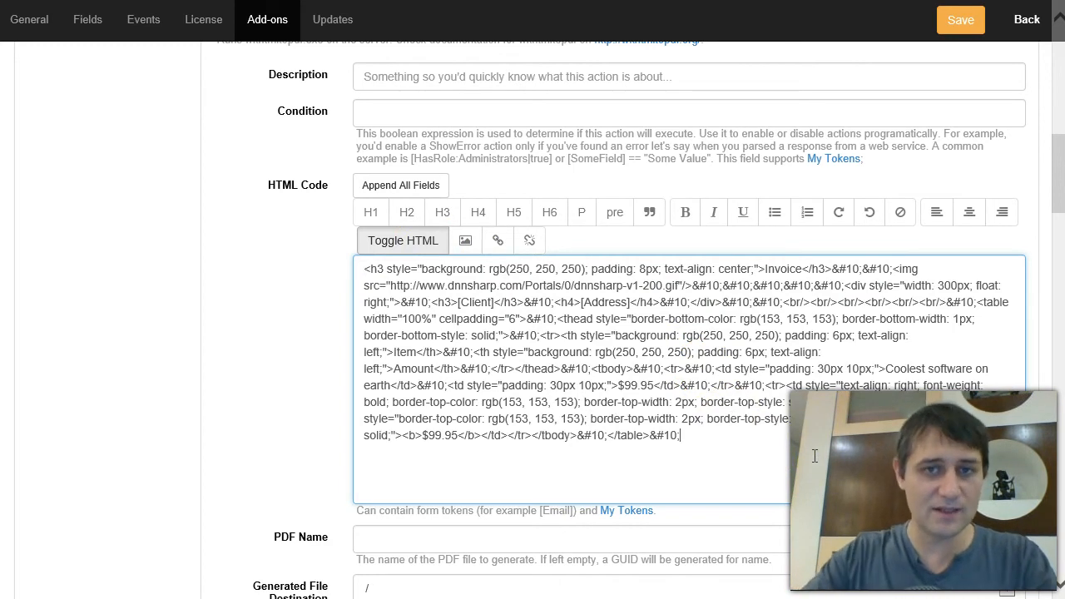
mouse_move(402, 239)
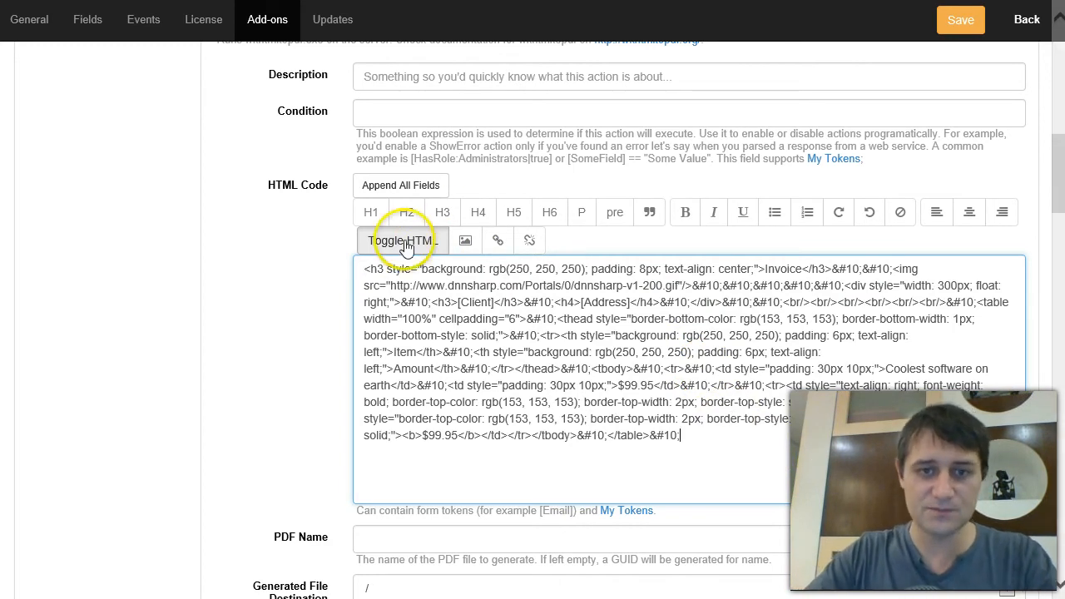
left_click(402, 240)
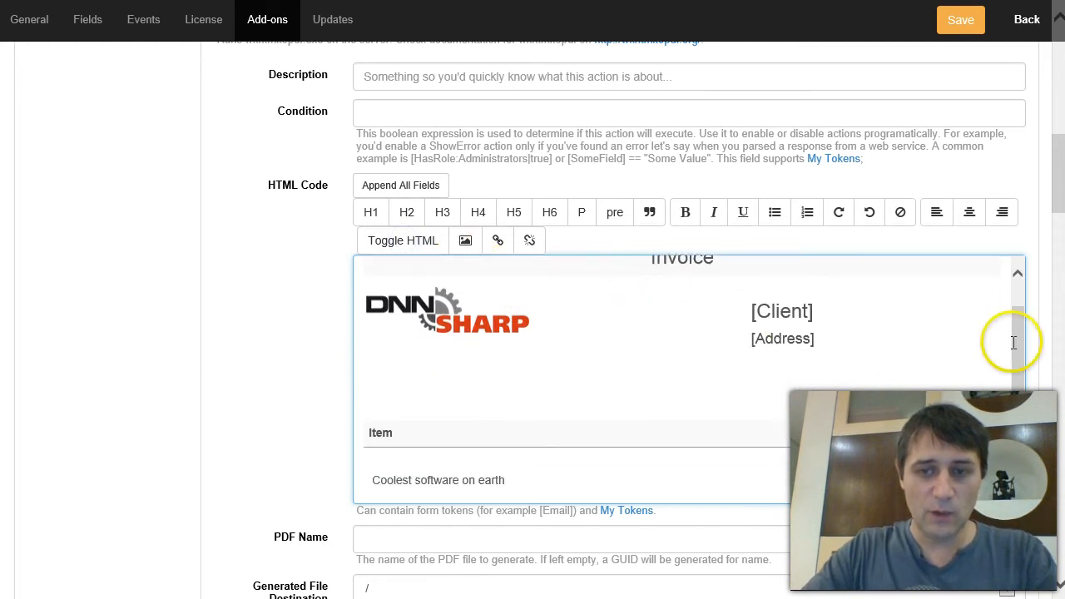
Review the PDF output storing InvoiceUrl and InvoicePath tokens, highlighting InvoicePath, and move to Send Email #14.
scroll("down", 3)
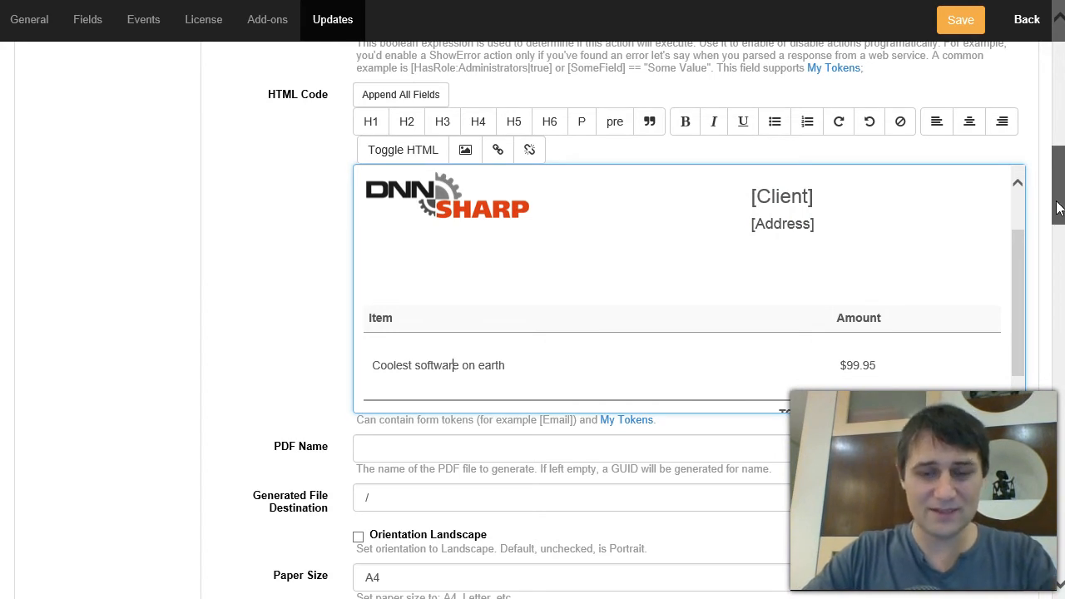
scroll("down", 3)
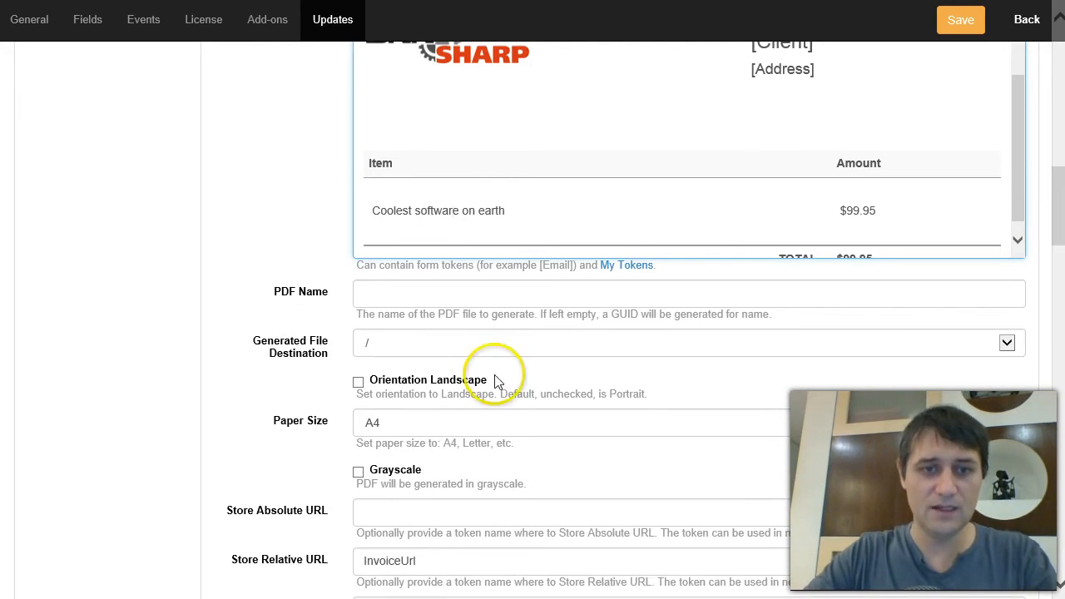
scroll("down", 3)
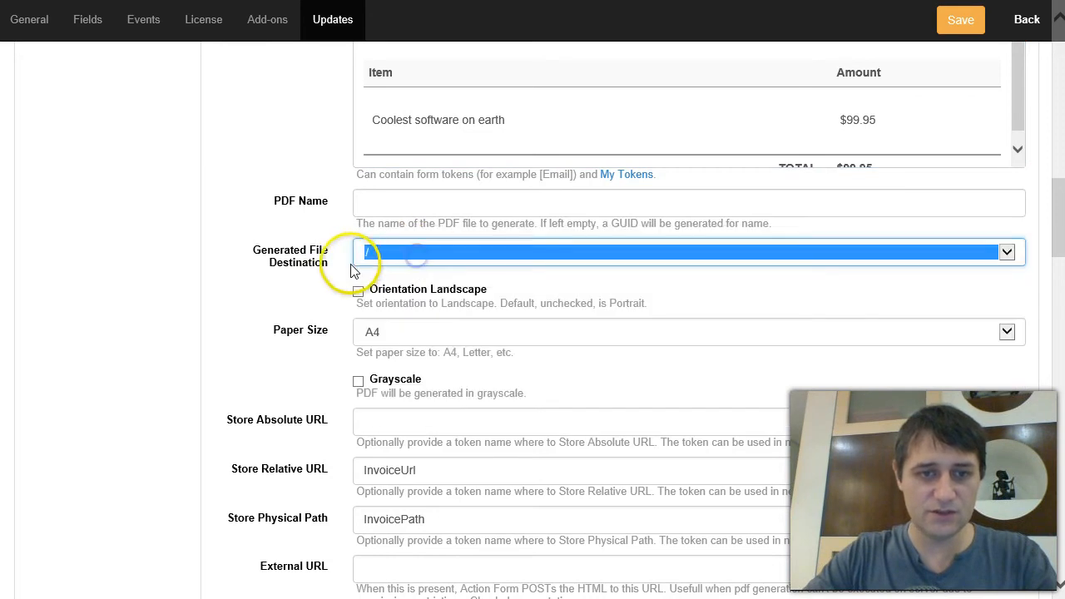
scroll("down", 3)
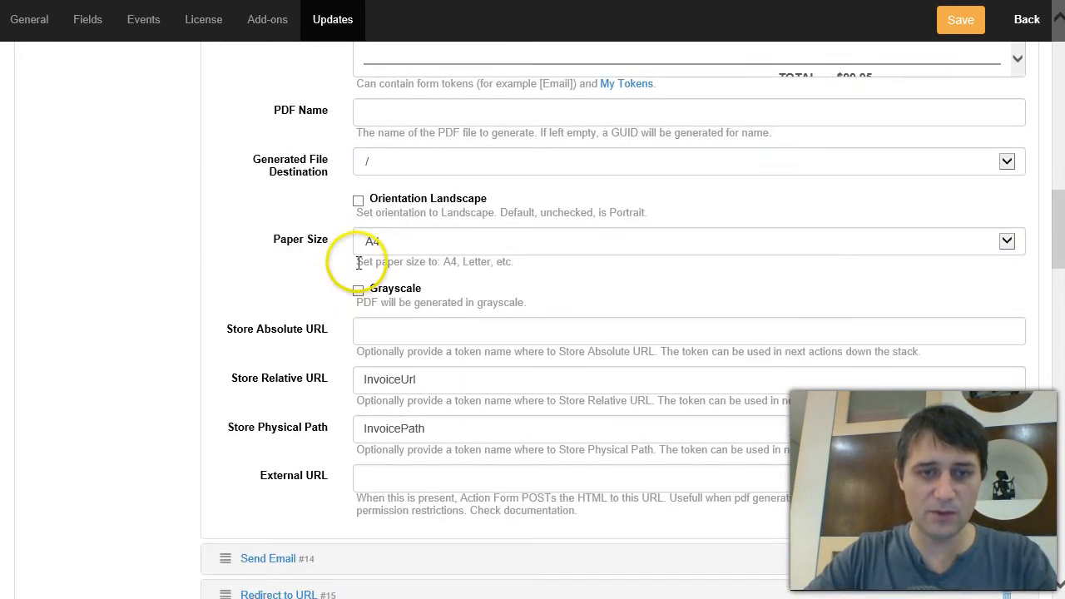
scroll("down", 3)
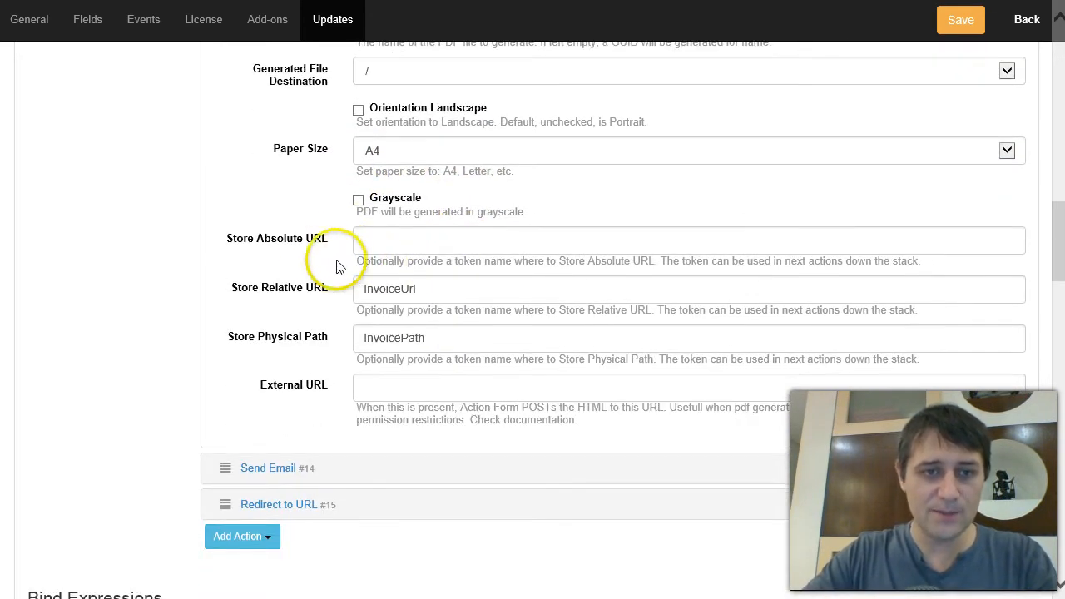
mouse_move(396, 316)
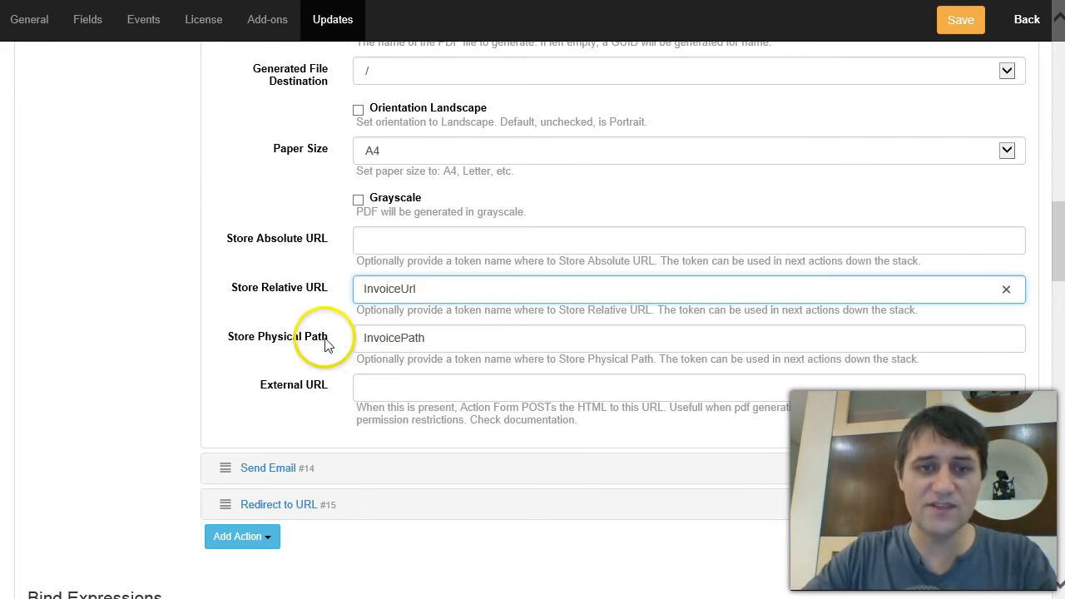
double_click(393, 338)
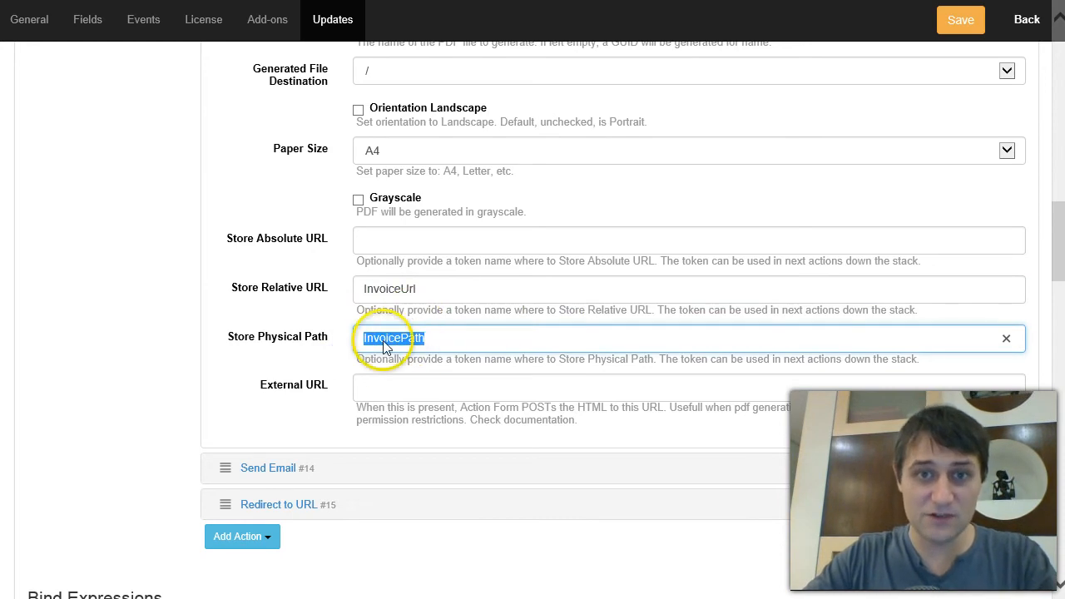
left_click(268, 467)
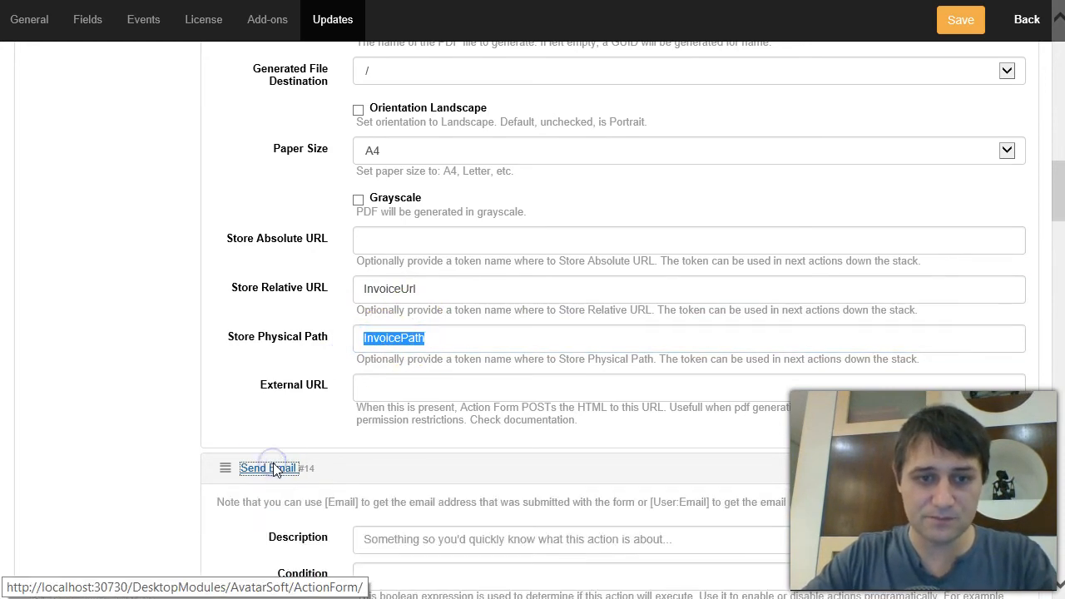
scroll("down", 3)
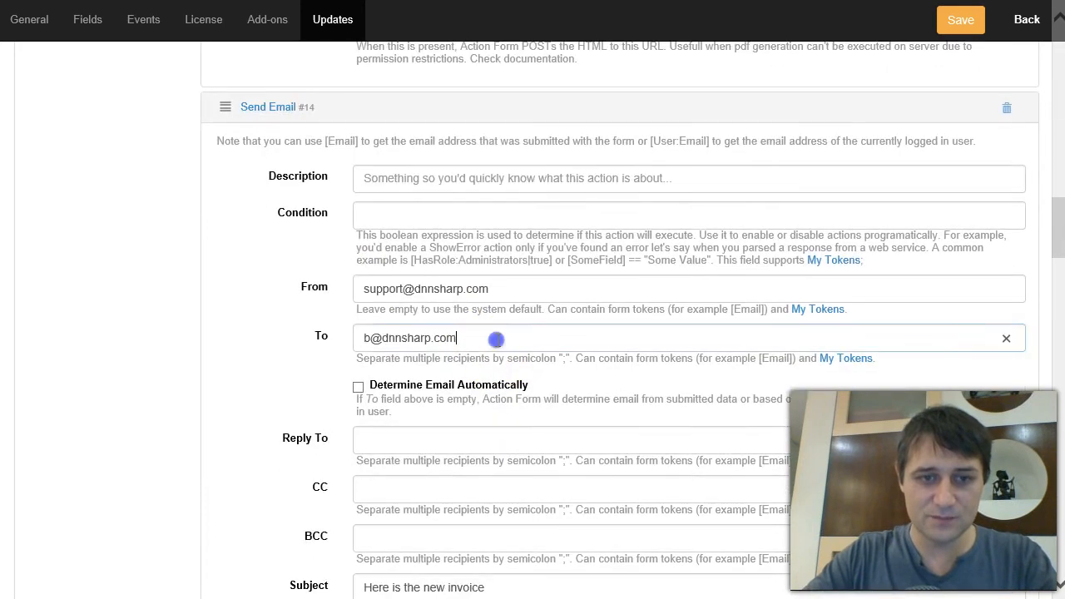
scroll("down", 3)
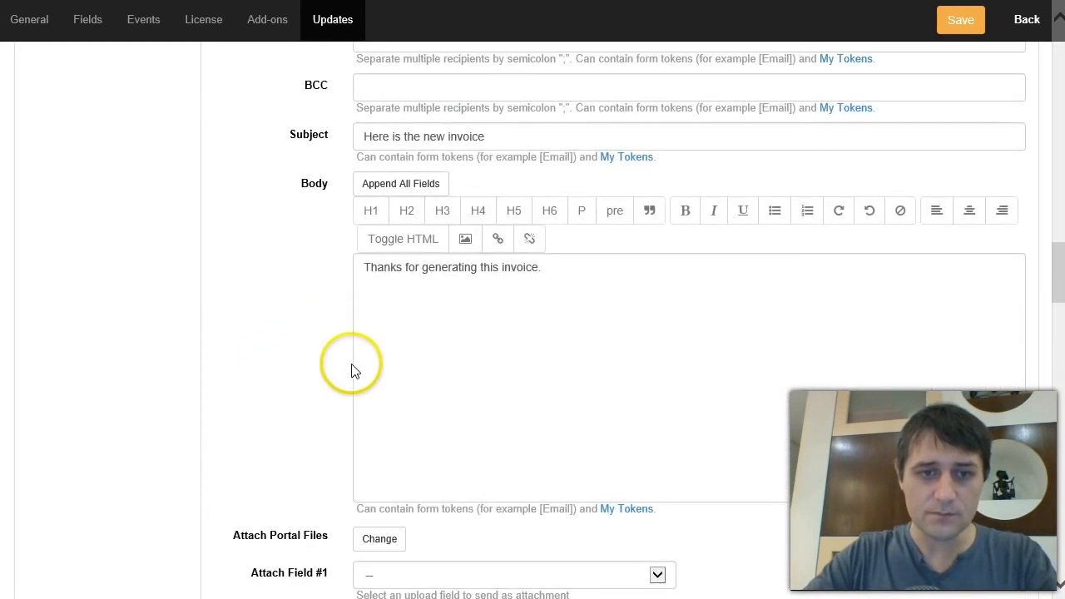
scroll("down", 3)
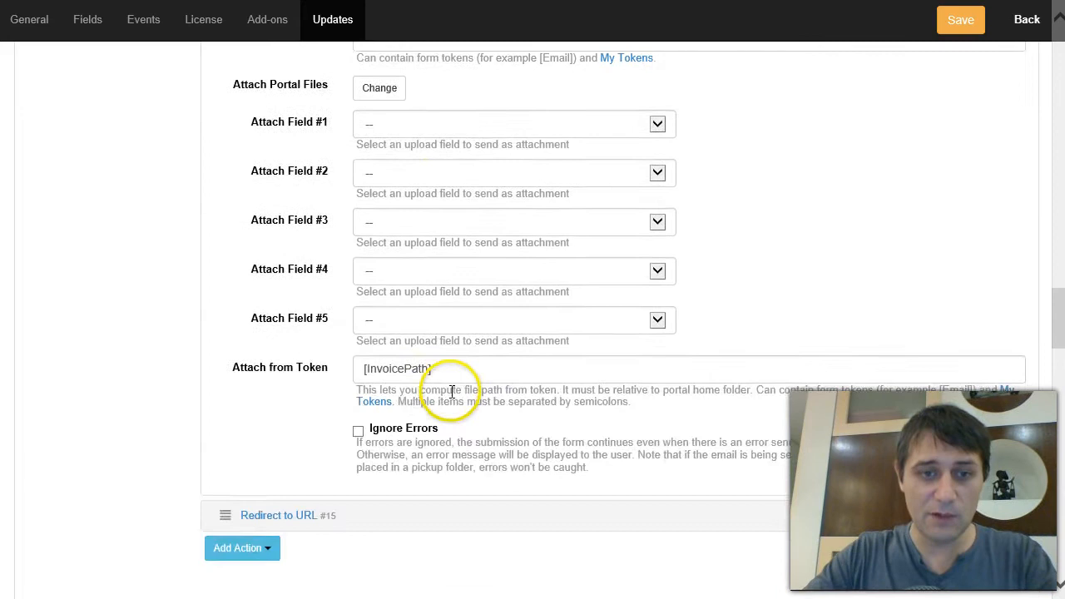
scroll("down", 3)
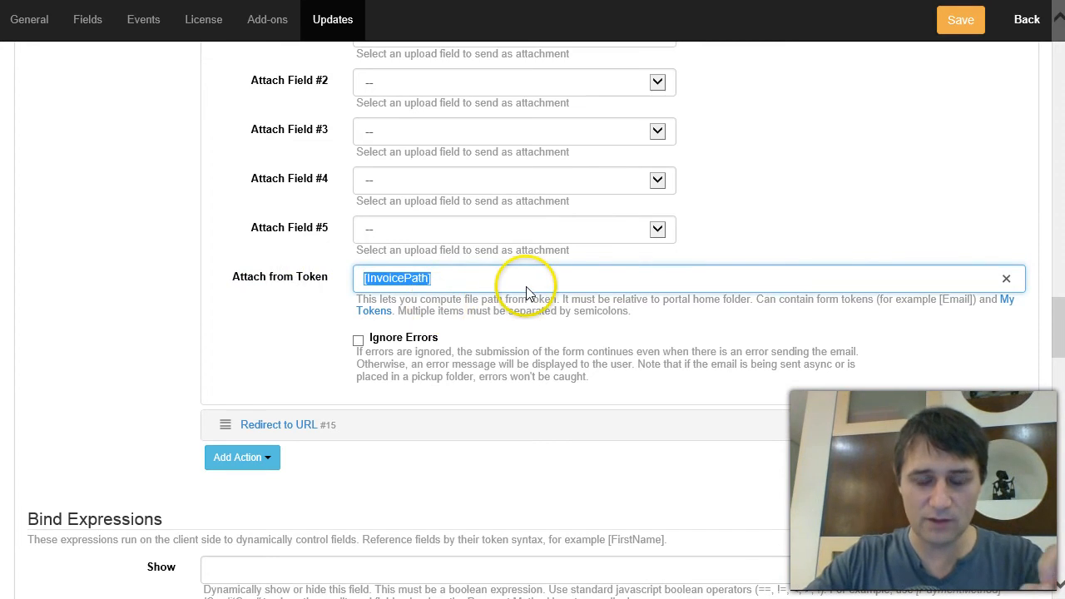
left_click(429, 278)
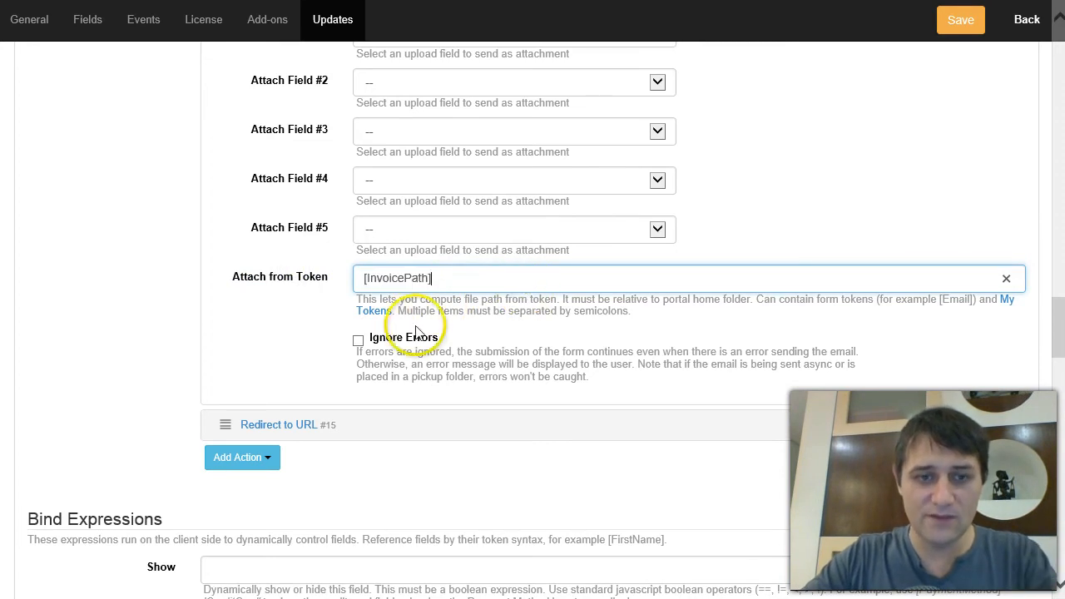
mouse_move(286, 443)
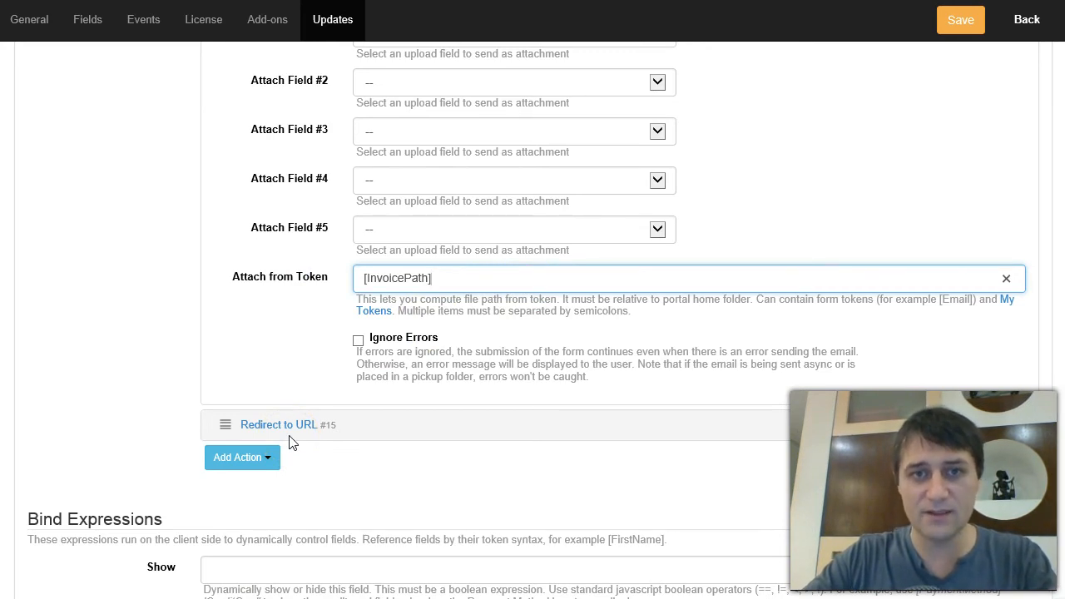
Confirm the Redirect to URL action points to [InvoiceUrl] and save the form.
left_click(279, 424)
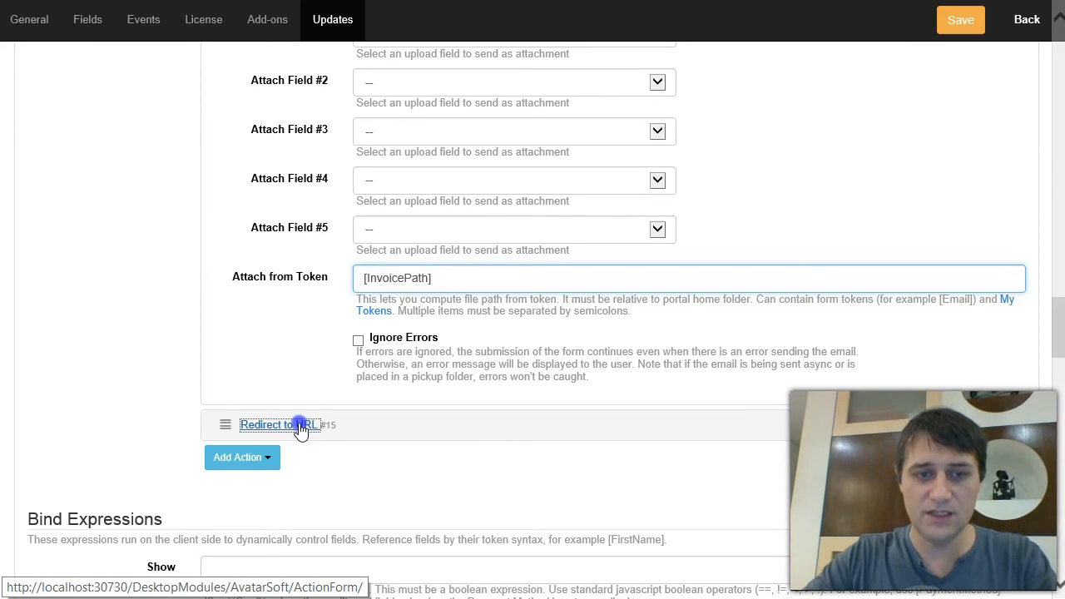
left_click(279, 424)
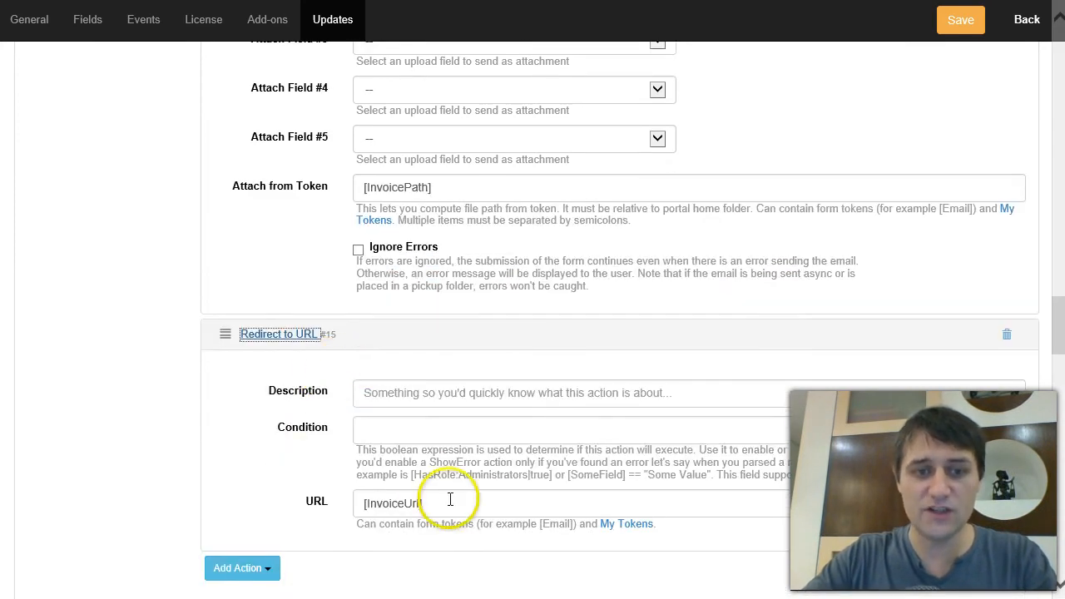
scroll("down", 3)
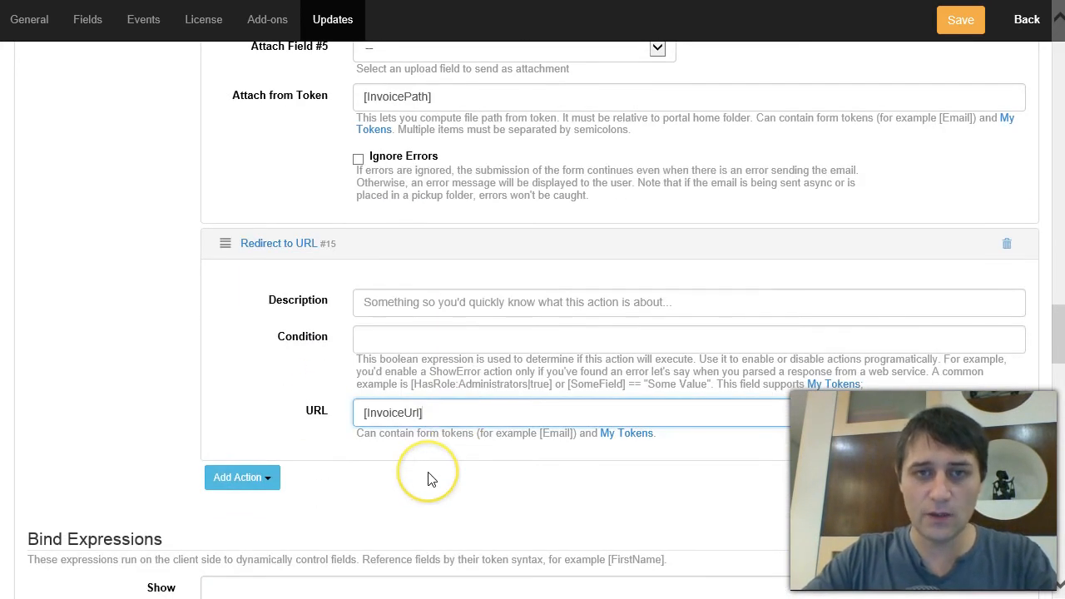
double_click(392, 413)
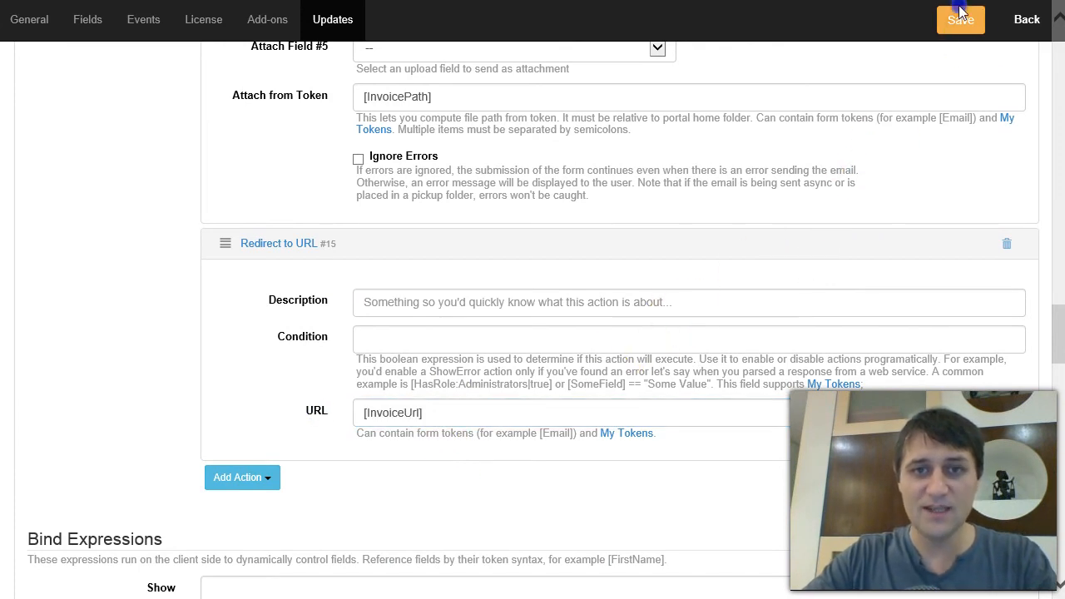
left_click(958, 18)
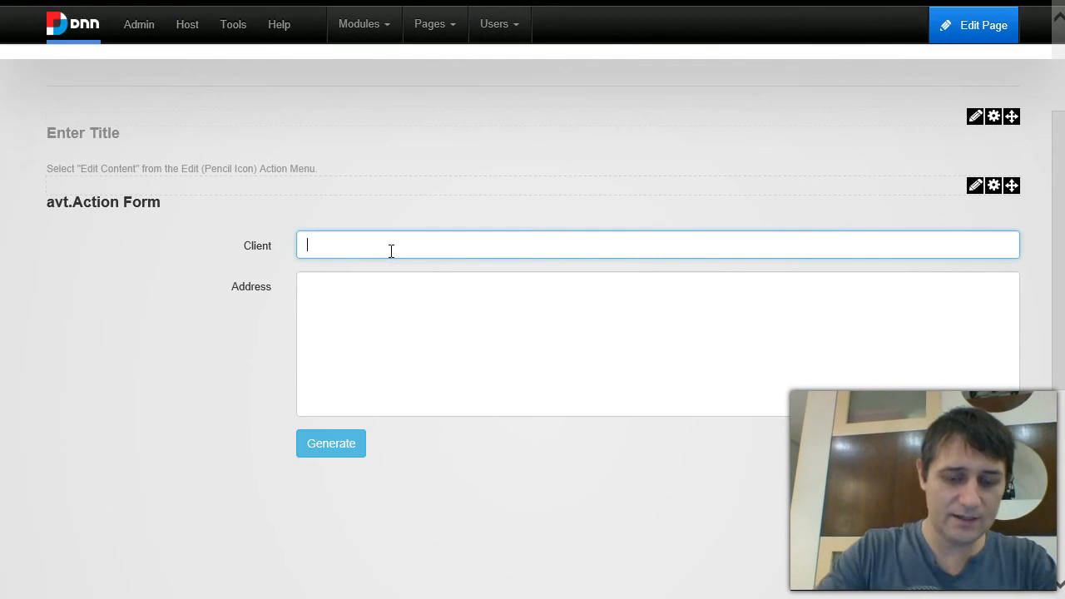
Enter client 'A small company', address 'In some street 55, A big city', and generate the invoice.
type("A small company")
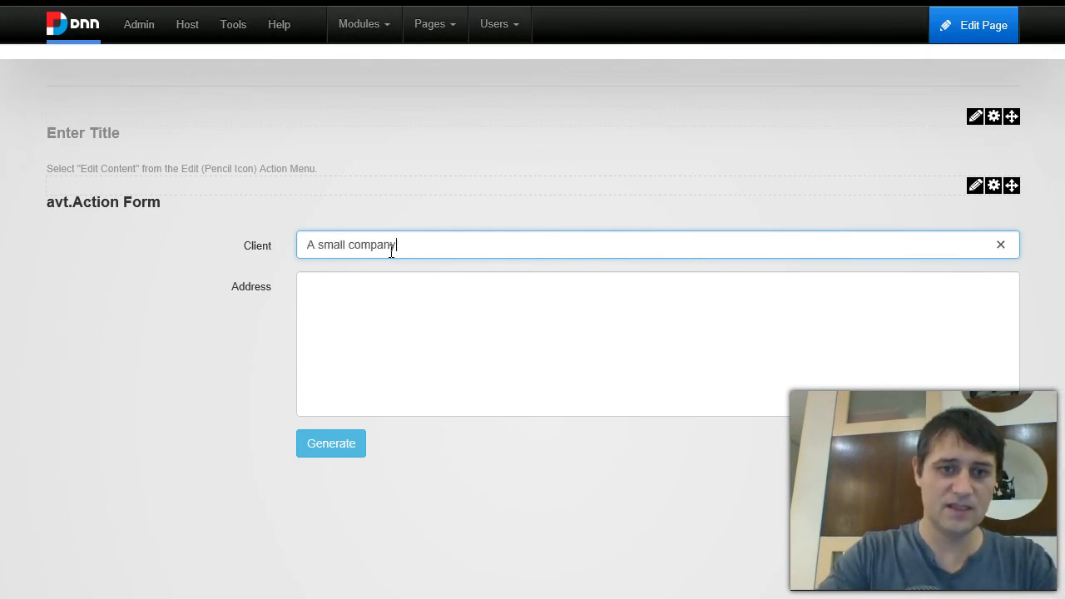
type("A big city")
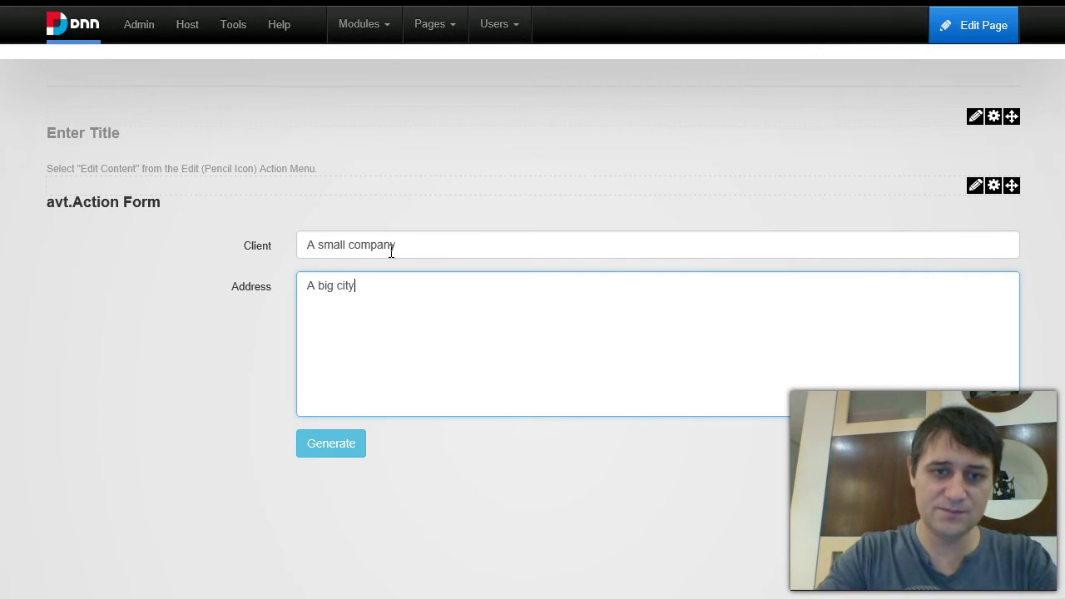
type("55")
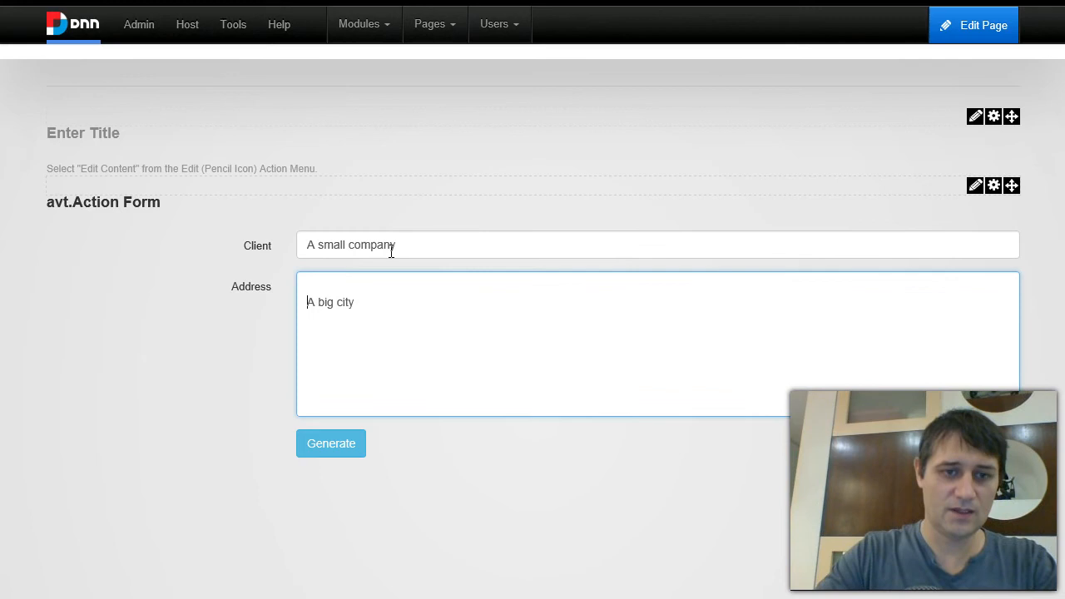
type("In a")
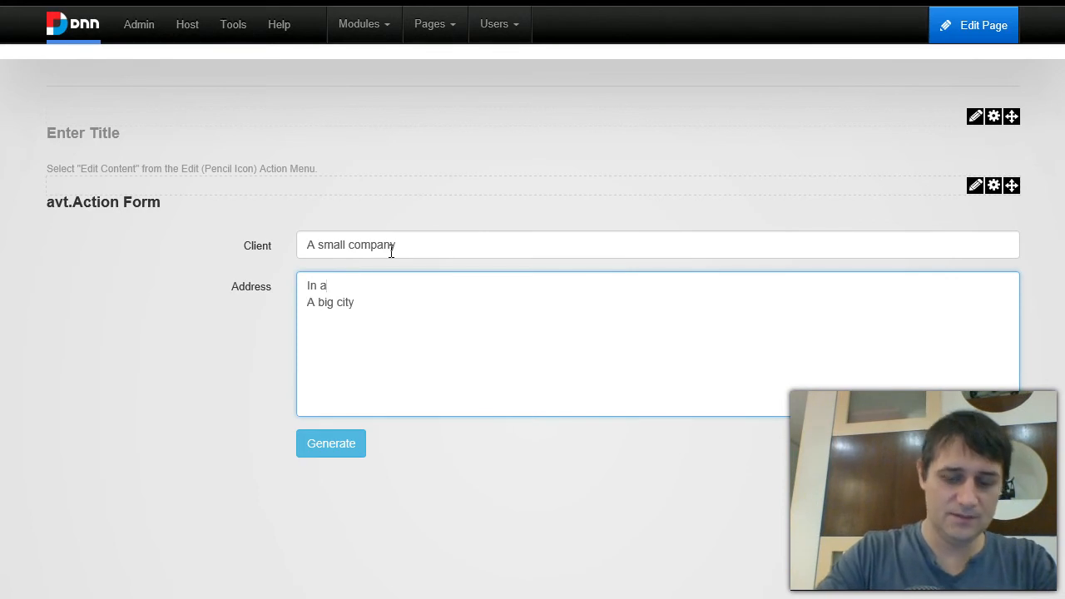
type("some street")
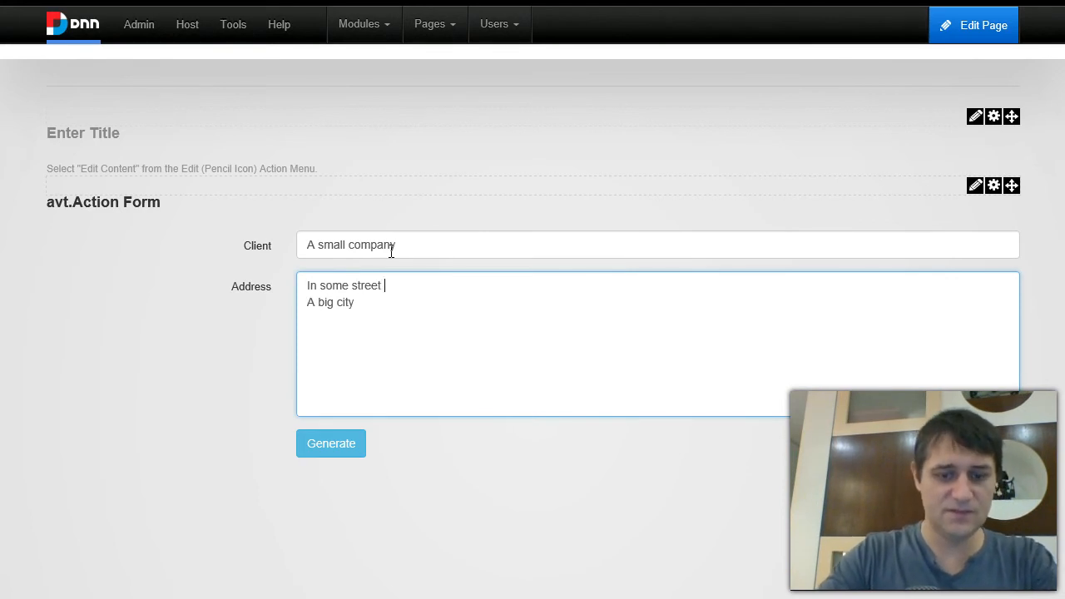
left_click(343, 443)
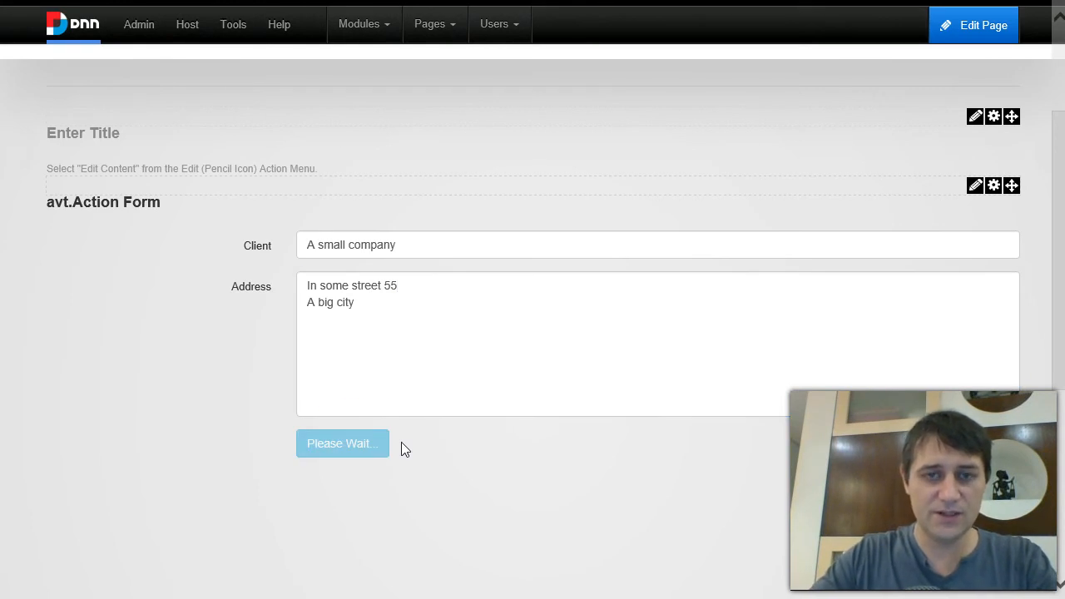
left_click(342, 442)
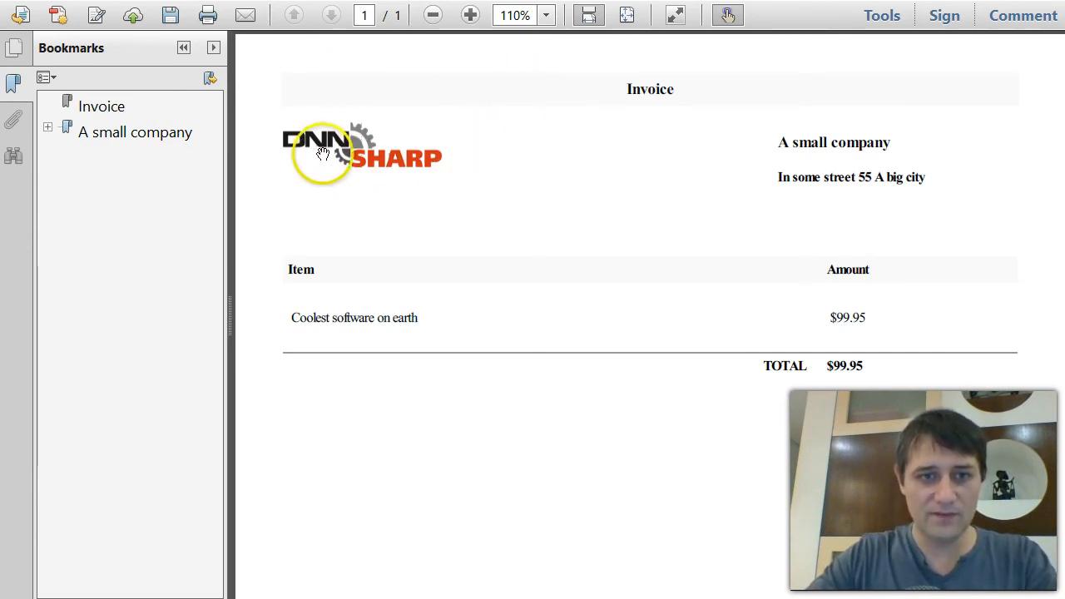
mouse_move(629, 92)
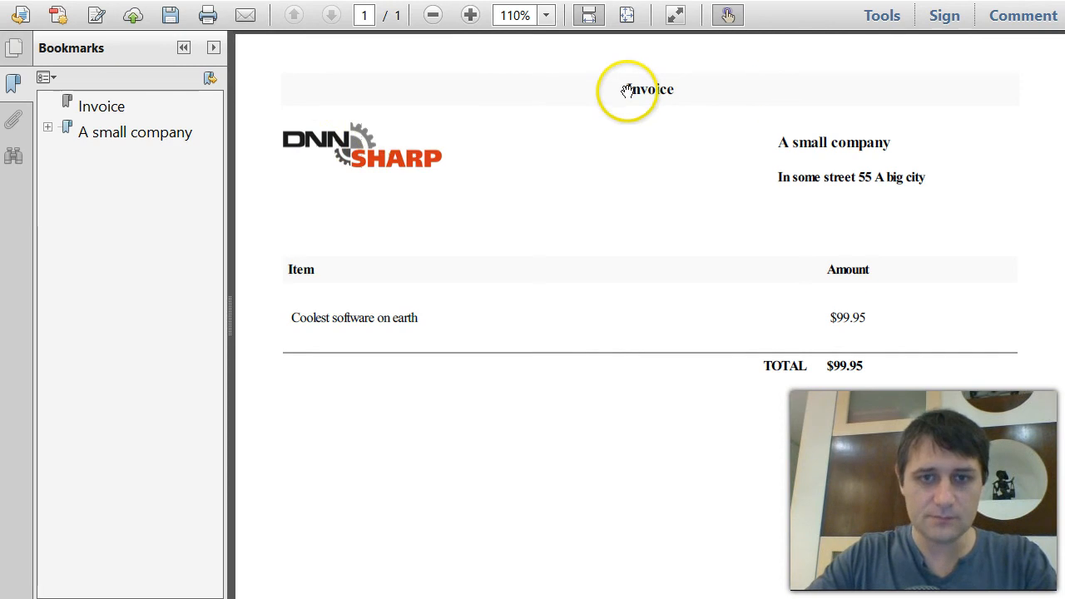
mouse_move(862, 203)
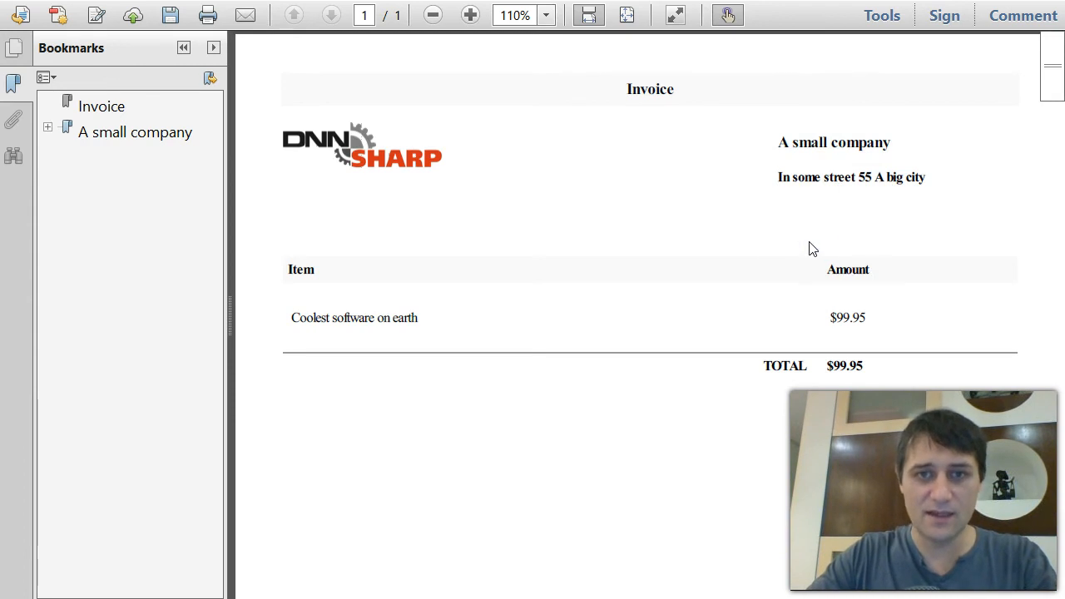
mouse_move(80, 129)
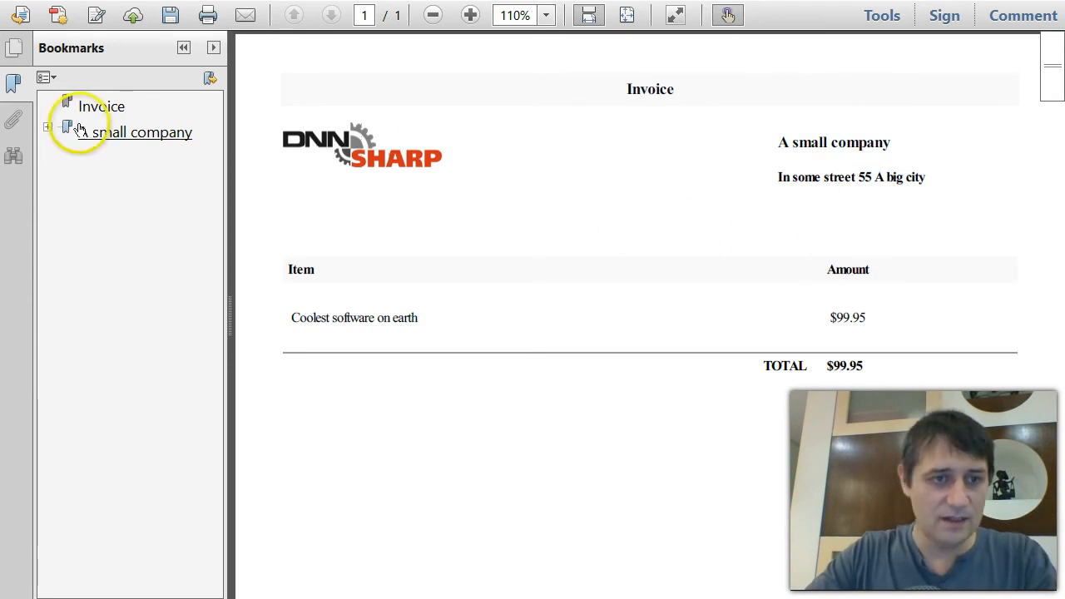
Expand the A small company bookmark to show the address bookmark and highlight the Invoice heading.
left_click(50, 133)
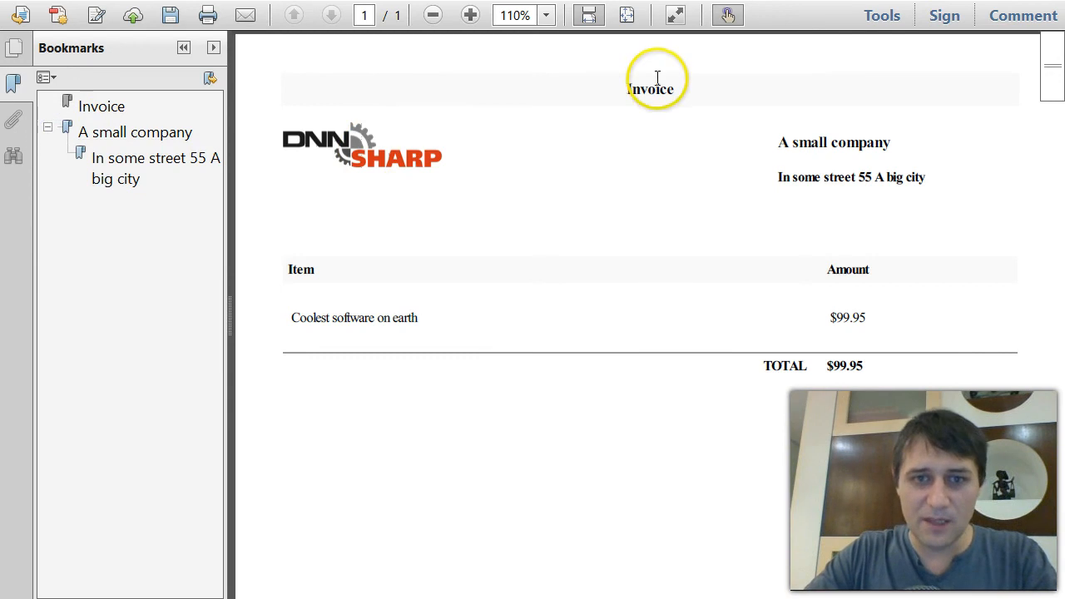
double_click(653, 90)
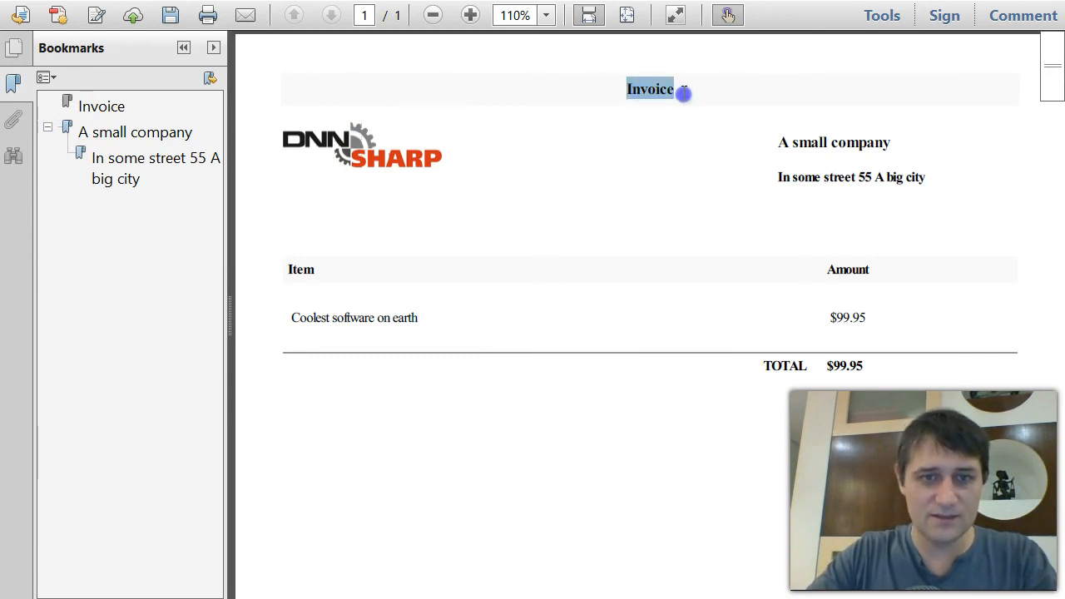
mouse_move(369, 296)
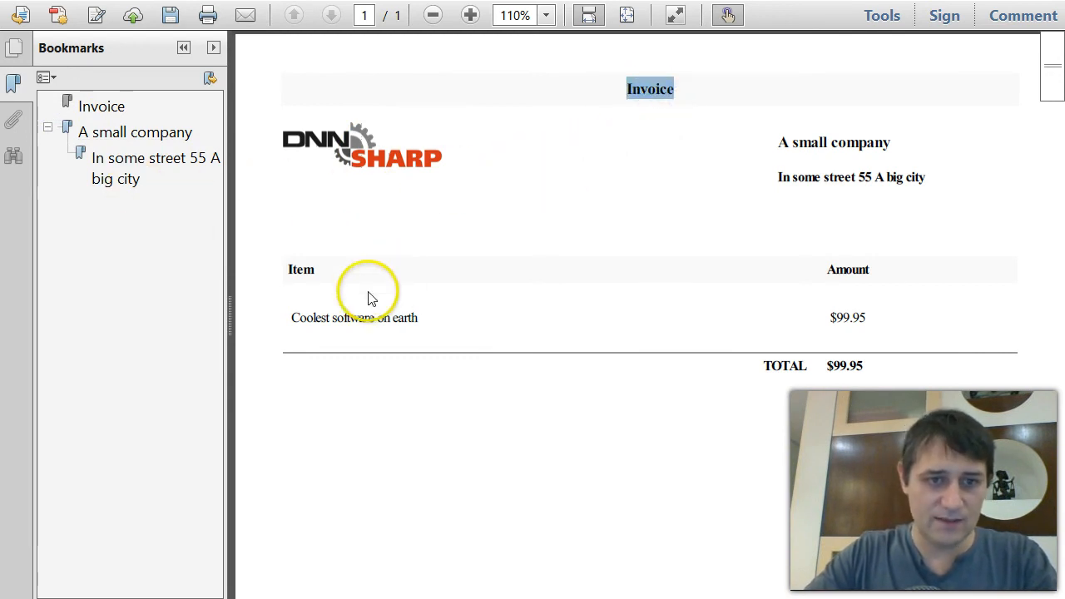
mouse_move(722, 170)
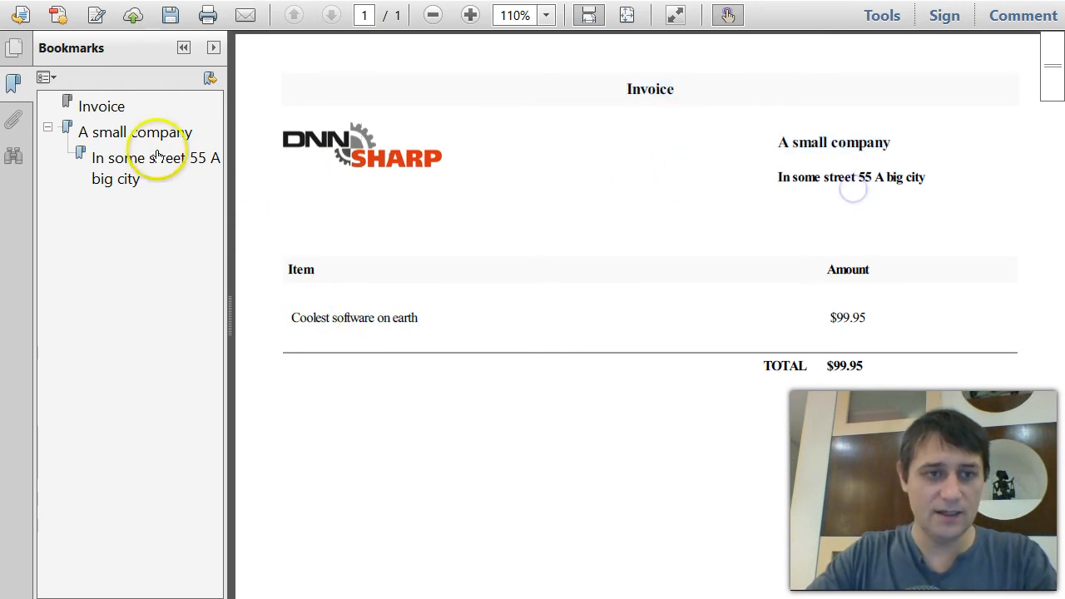
left_click(50, 131)
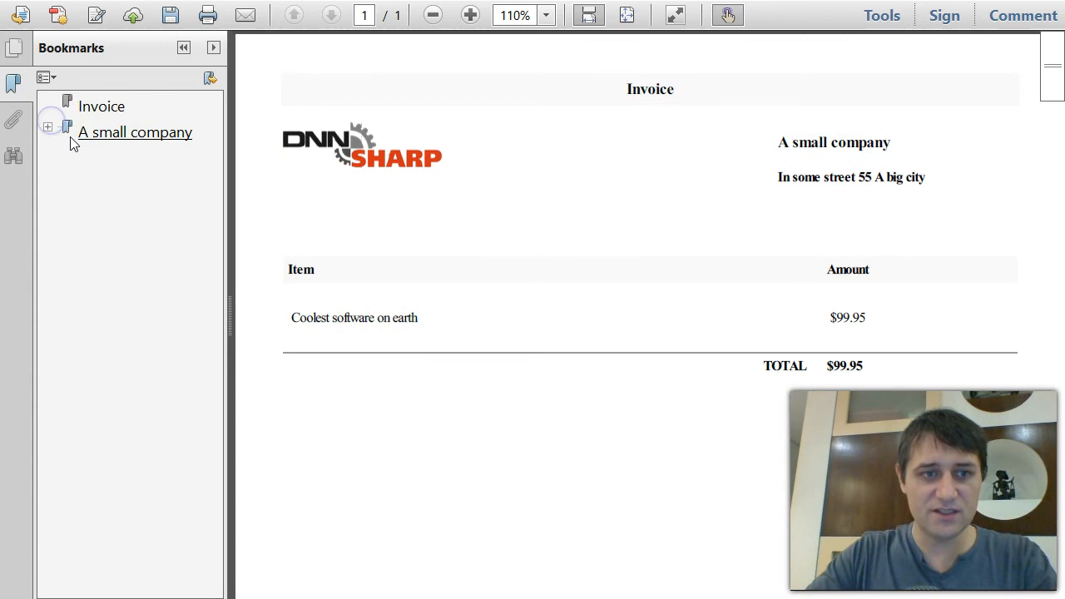
left_click(50, 133)
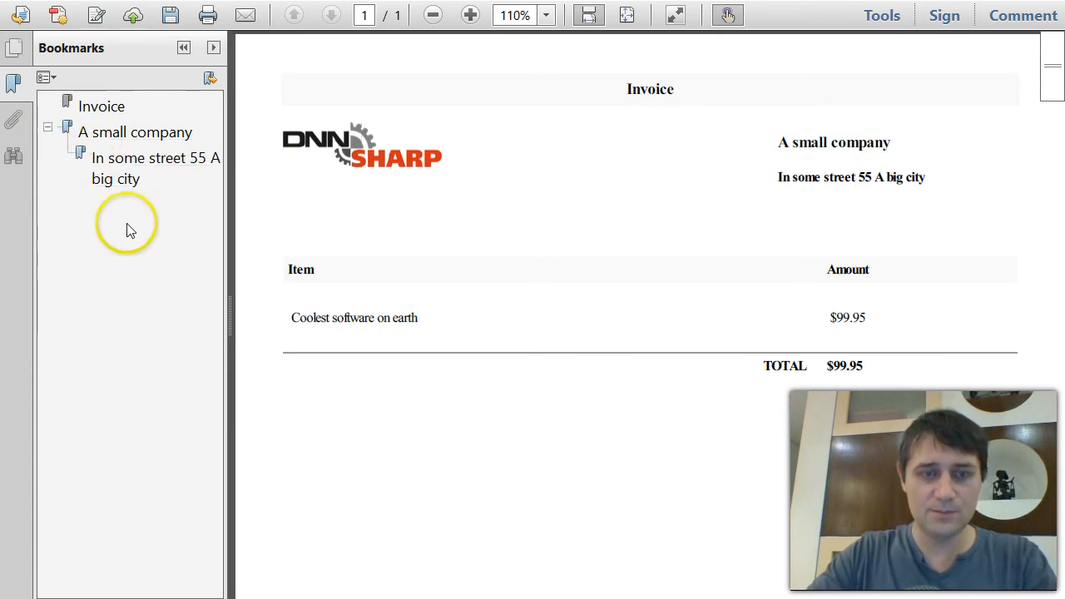
mouse_move(729, 127)
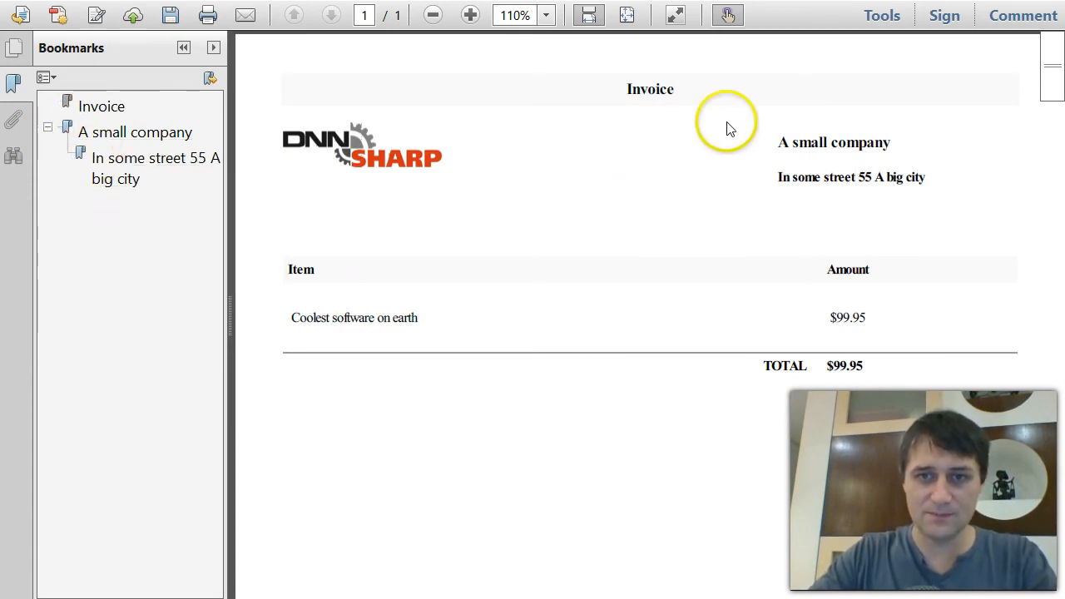
mouse_move(519, 171)
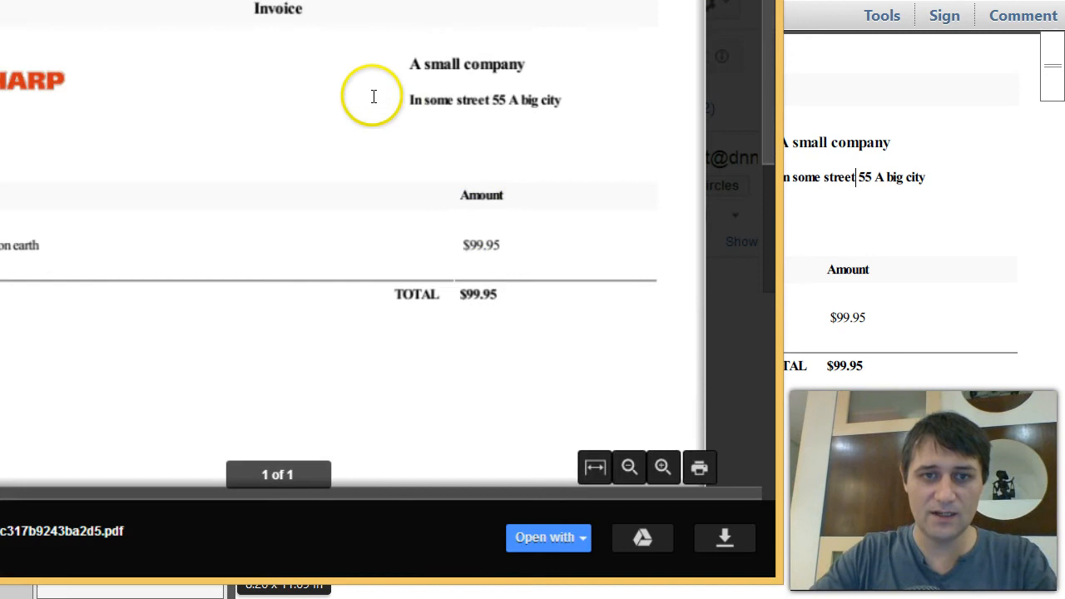
Scroll through the emailed invoice PDF preview in Gmail.
scroll("down", 3)
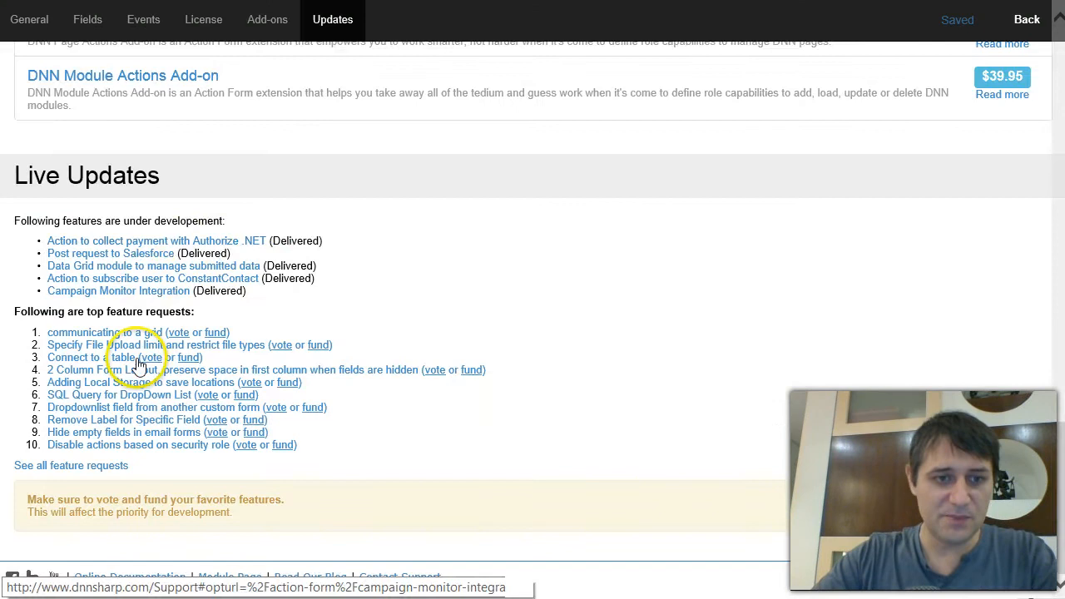
Return to the Fields section, open the Generate button and expand the Generate PDF action's HTML template.
left_click(203, 20)
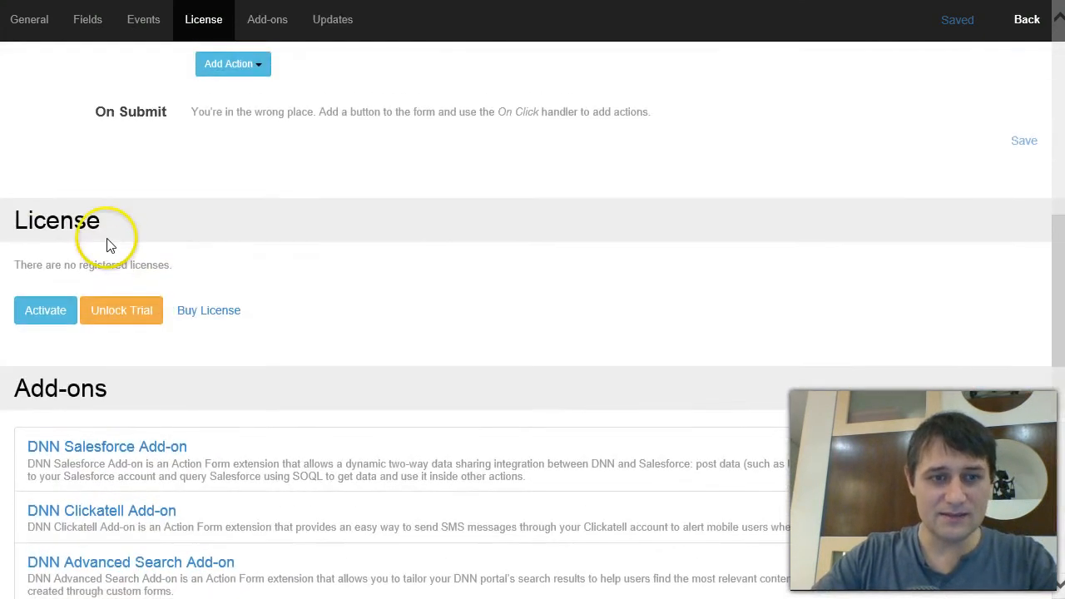
left_click(87, 20)
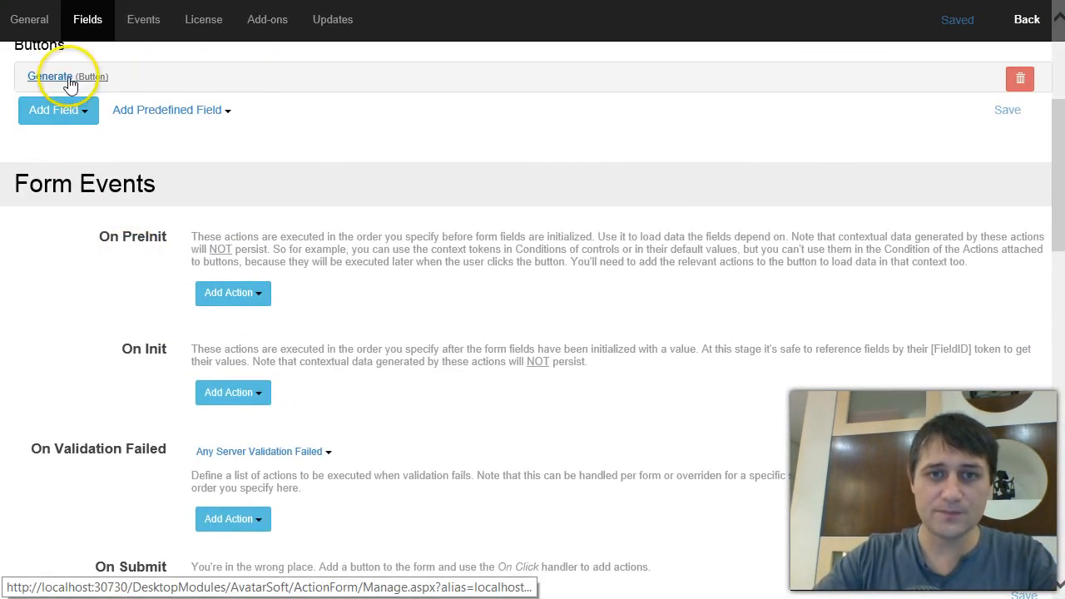
left_click(50, 77)
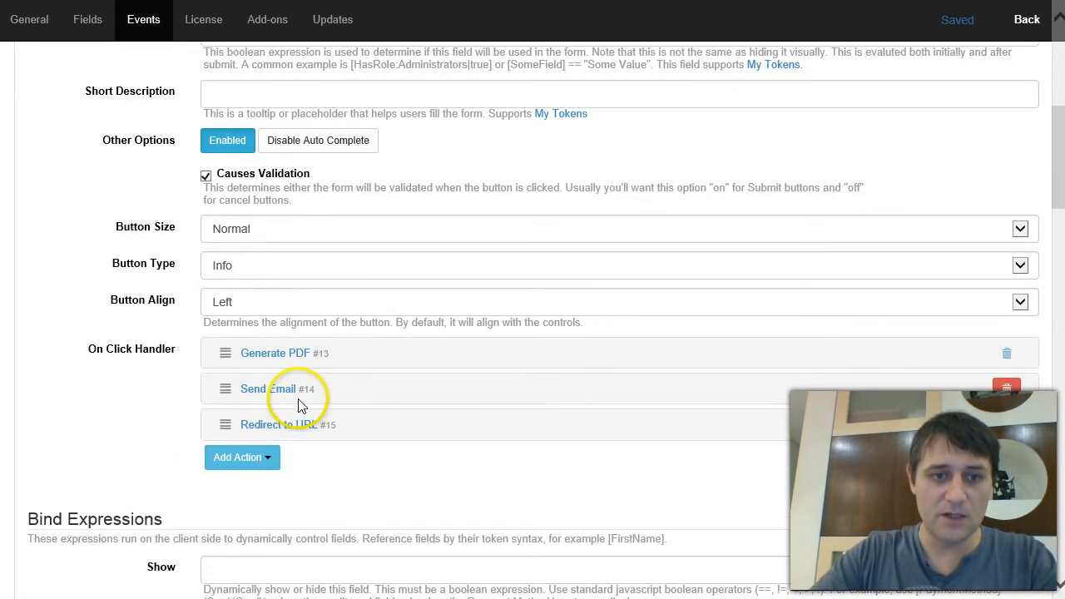
left_click(275, 352)
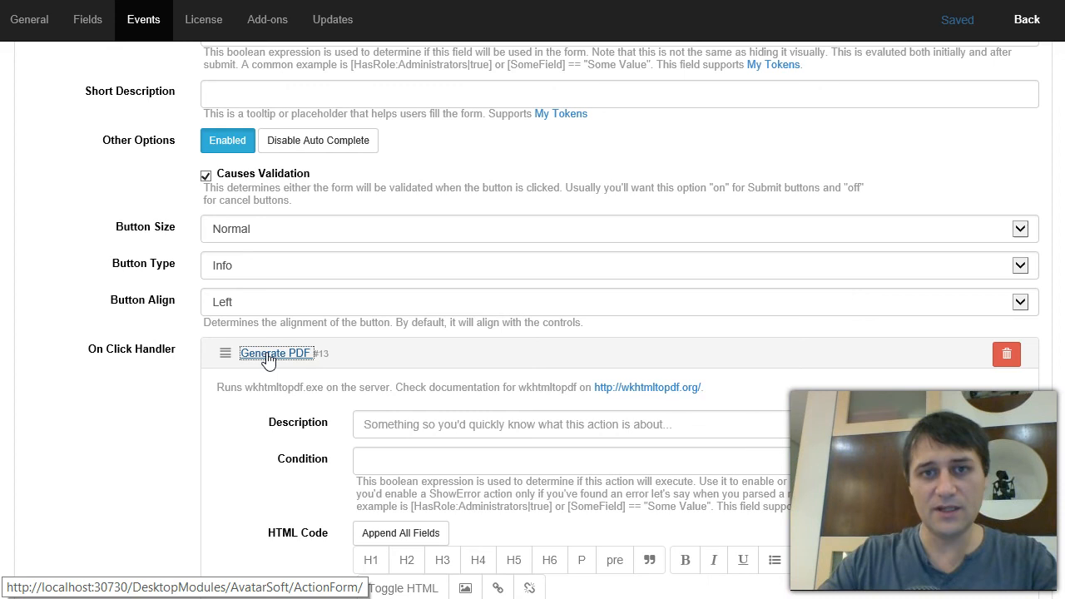
scroll("down", 3)
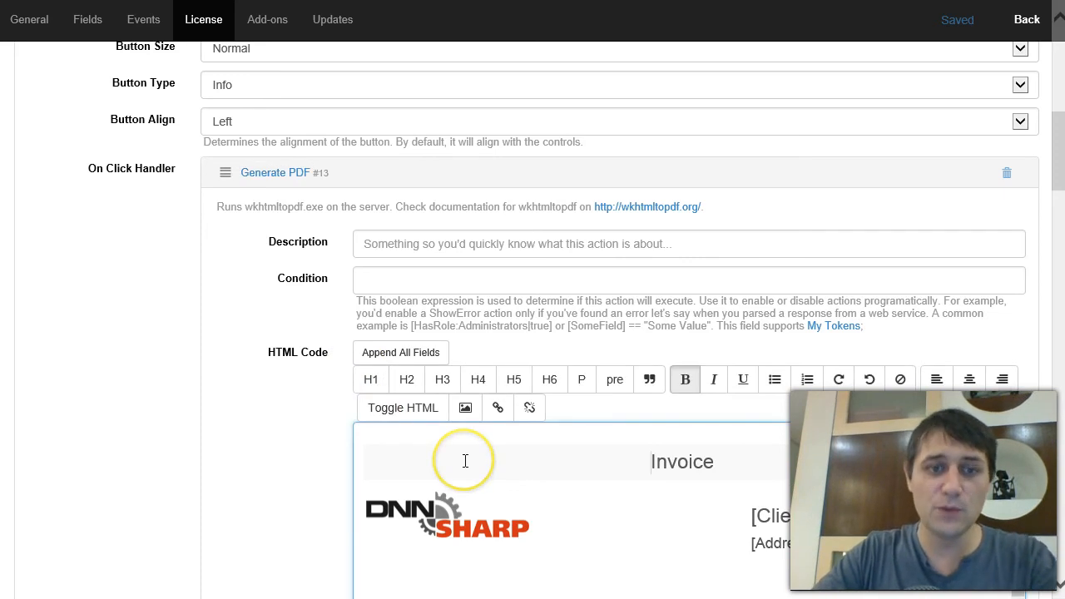
mouse_move(329, 504)
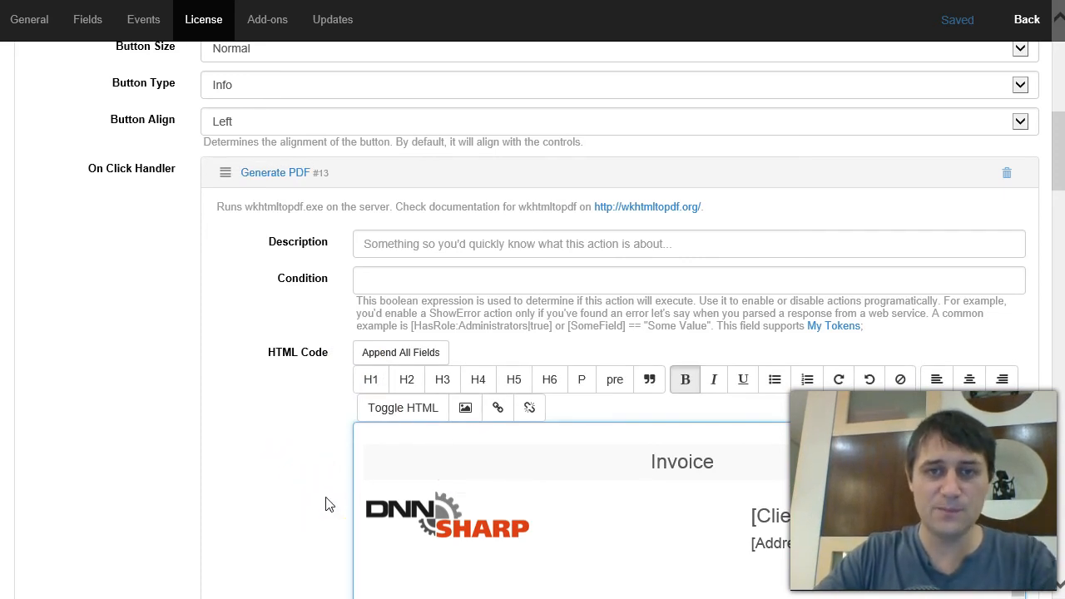